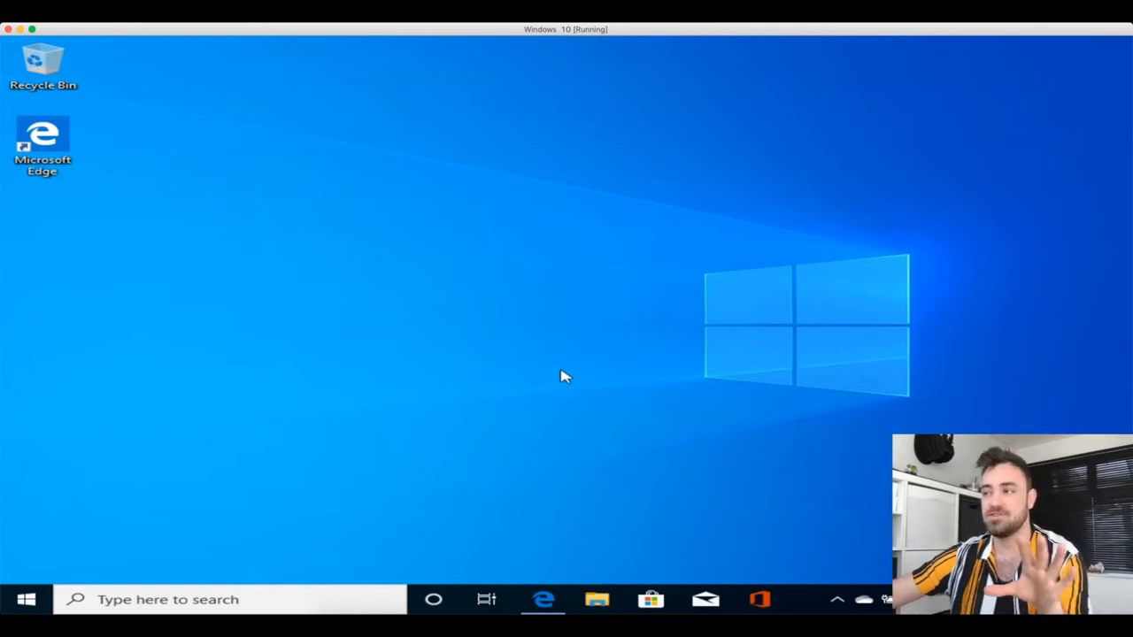
mouse_move(763, 416)
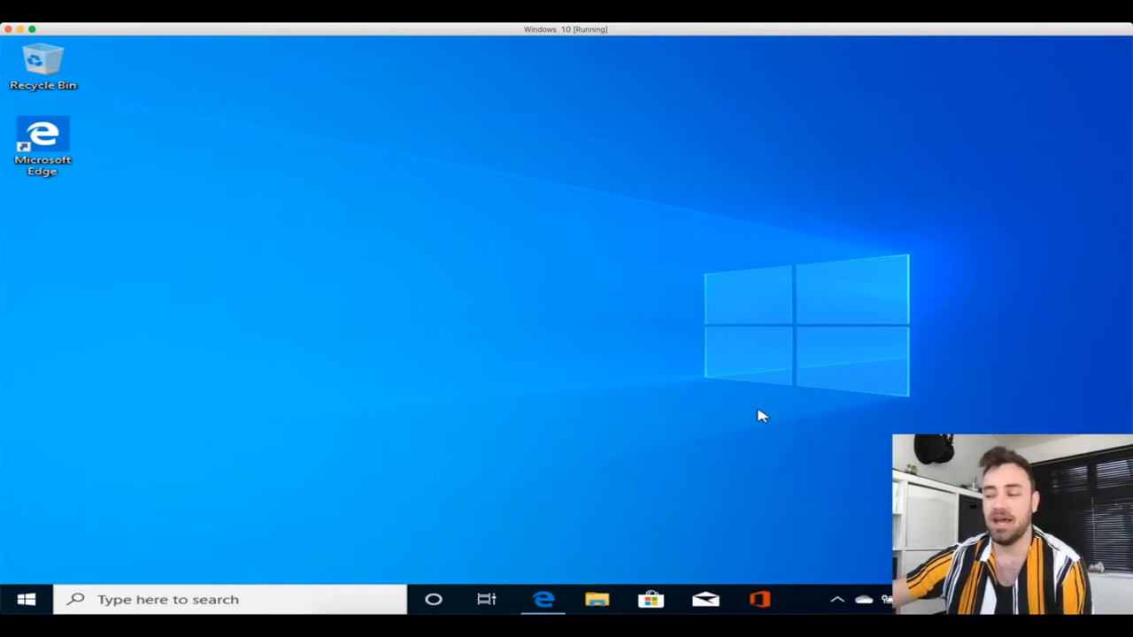
- Open the 'Tester link to Zoom' email in Gmail and scroll through its meeting details
click(42, 146)
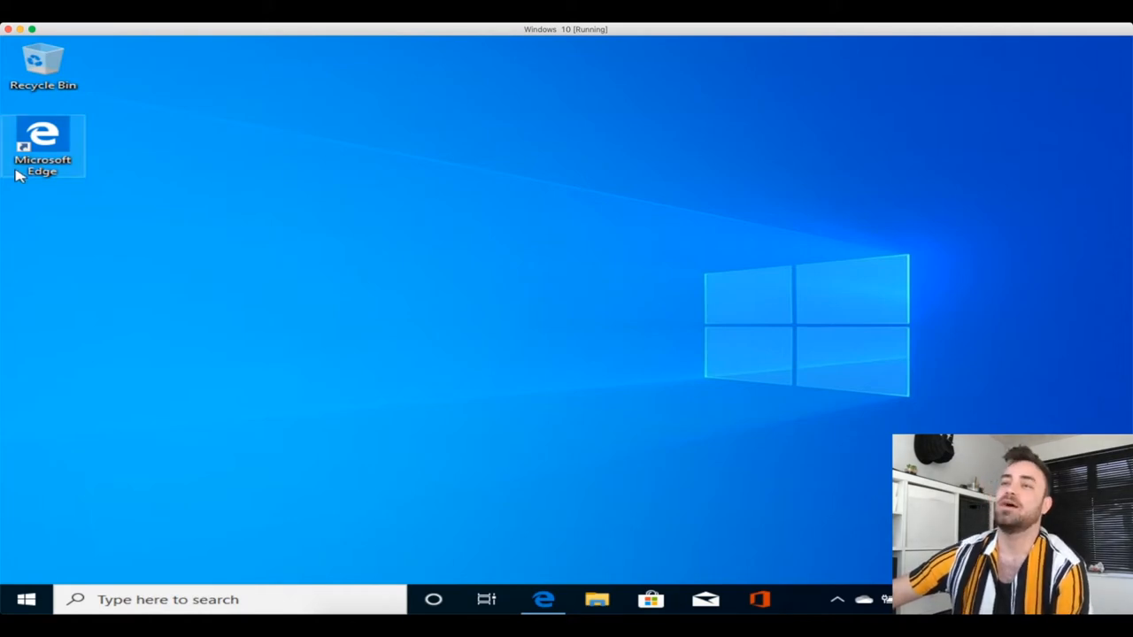
mouse_move(509, 301)
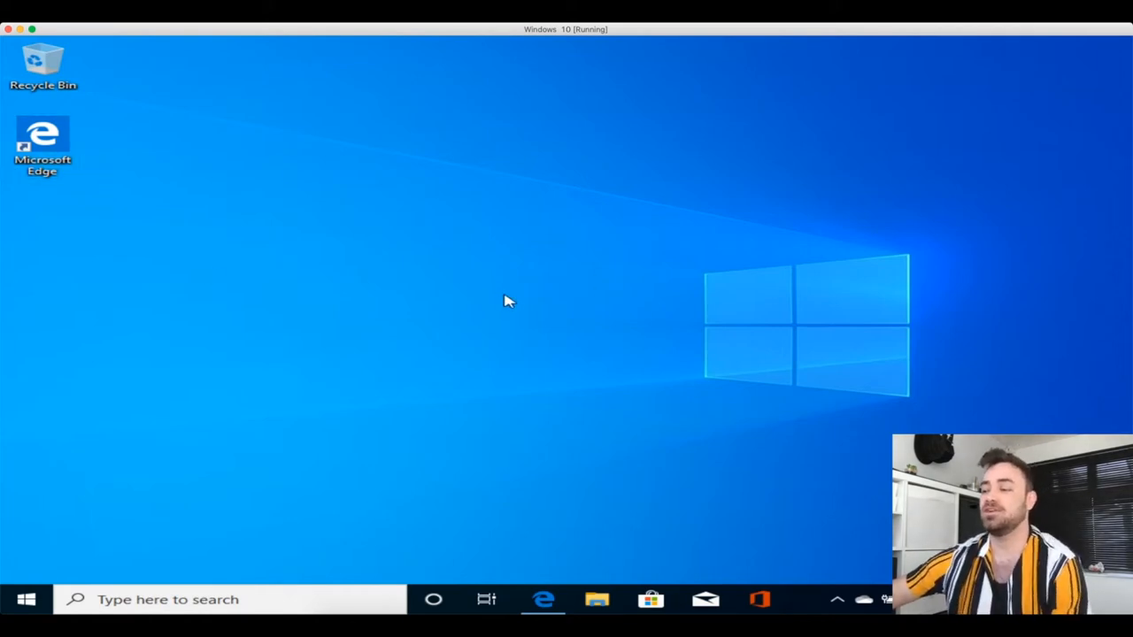
mouse_move(545, 553)
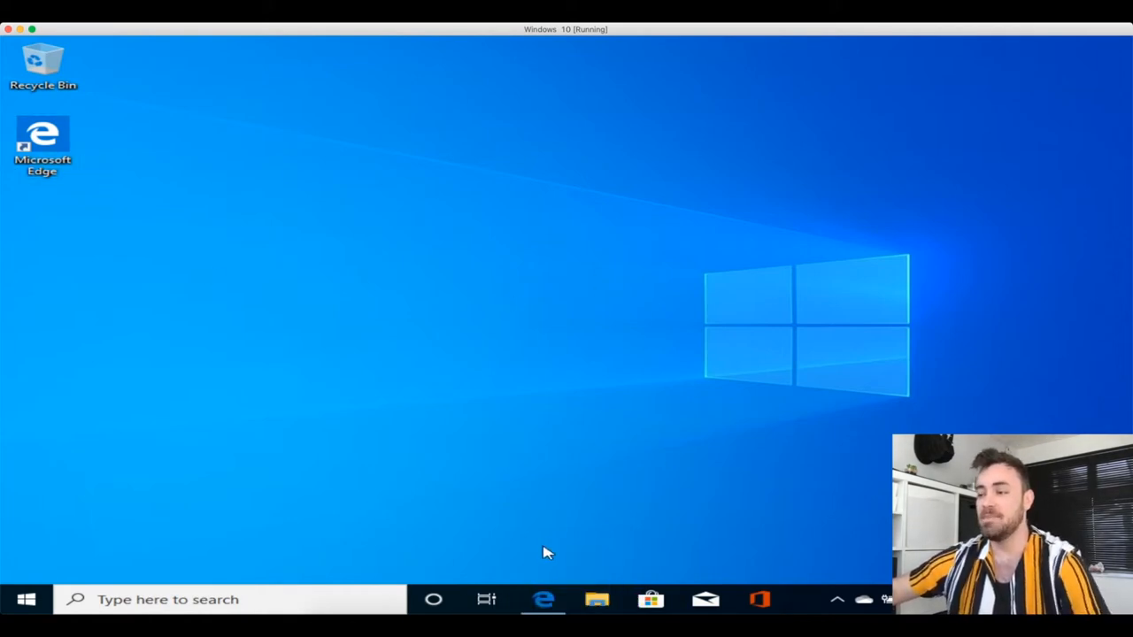
mouse_move(543, 599)
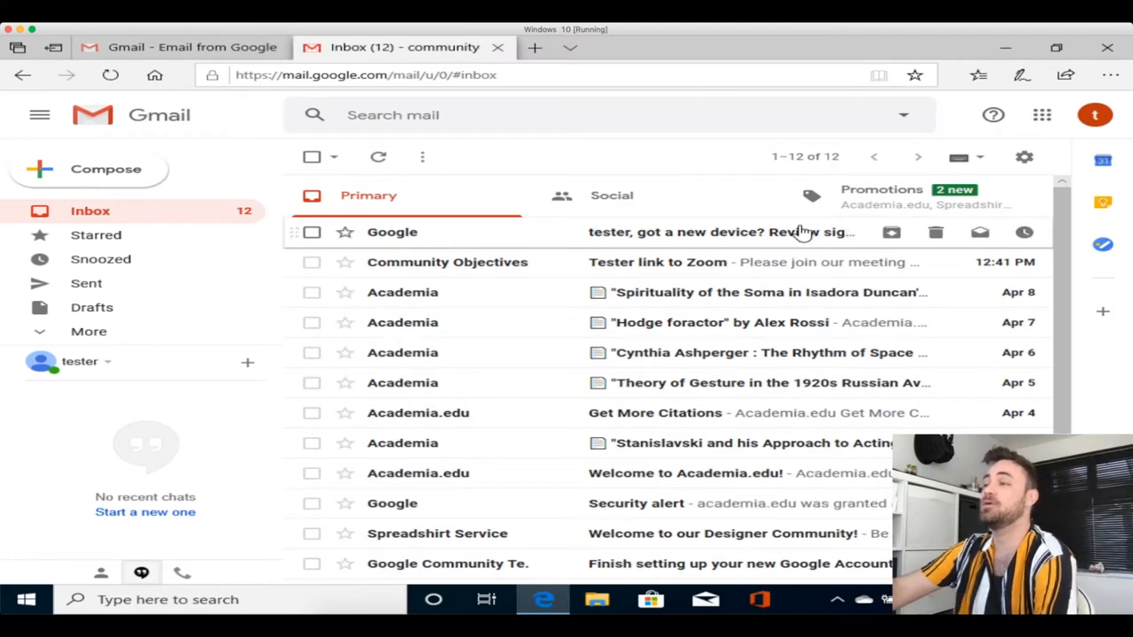
mouse_move(713, 262)
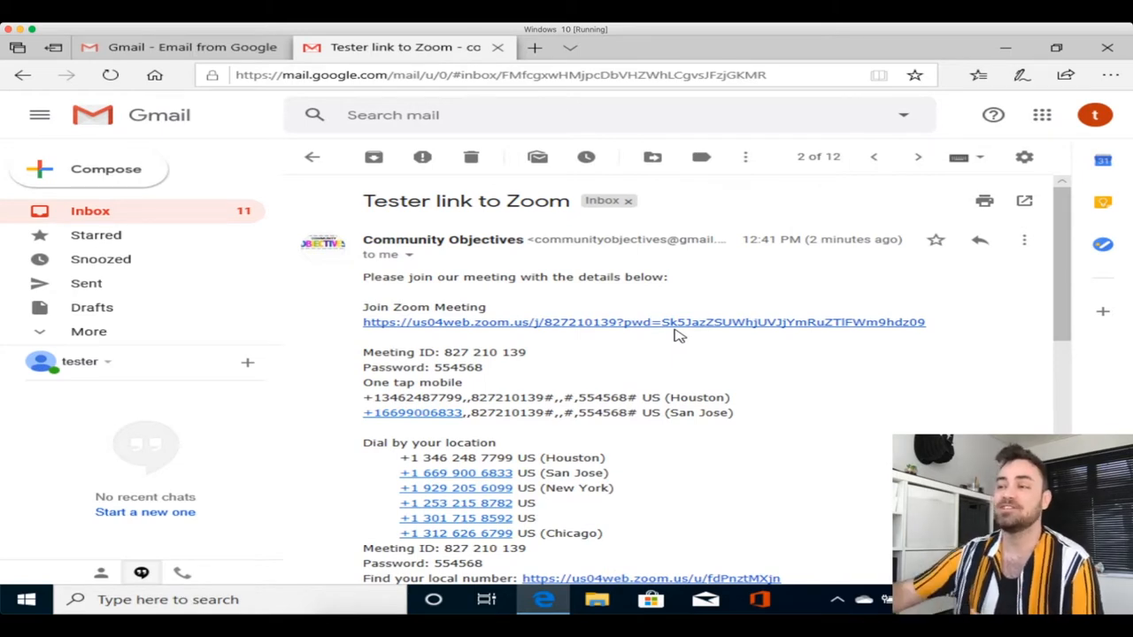
mouse_move(702, 430)
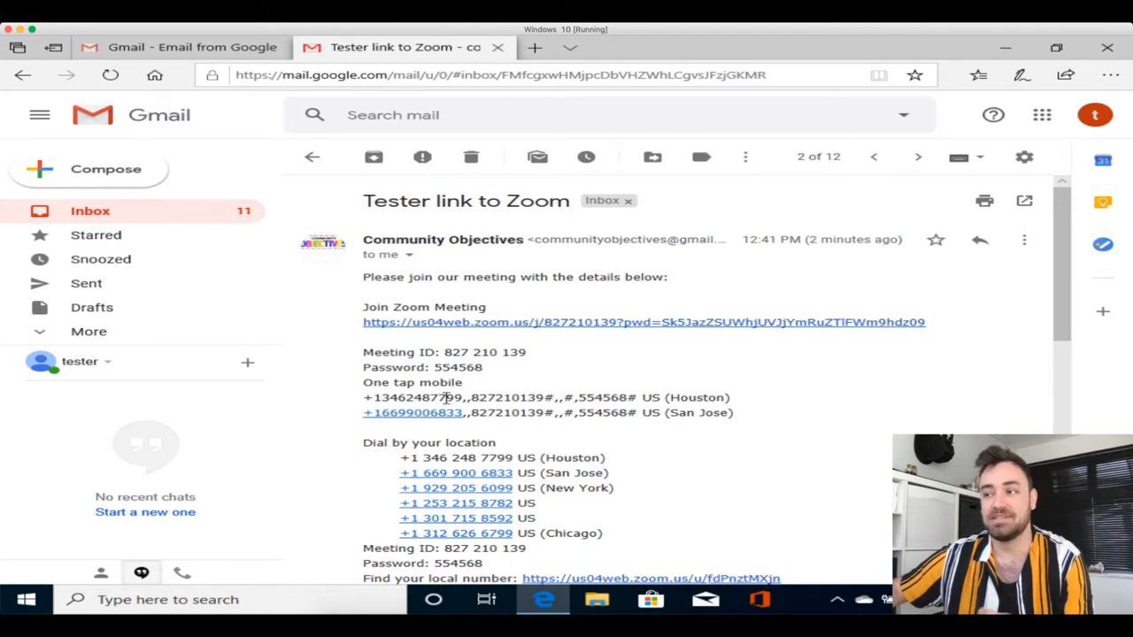
scroll(down, 3)
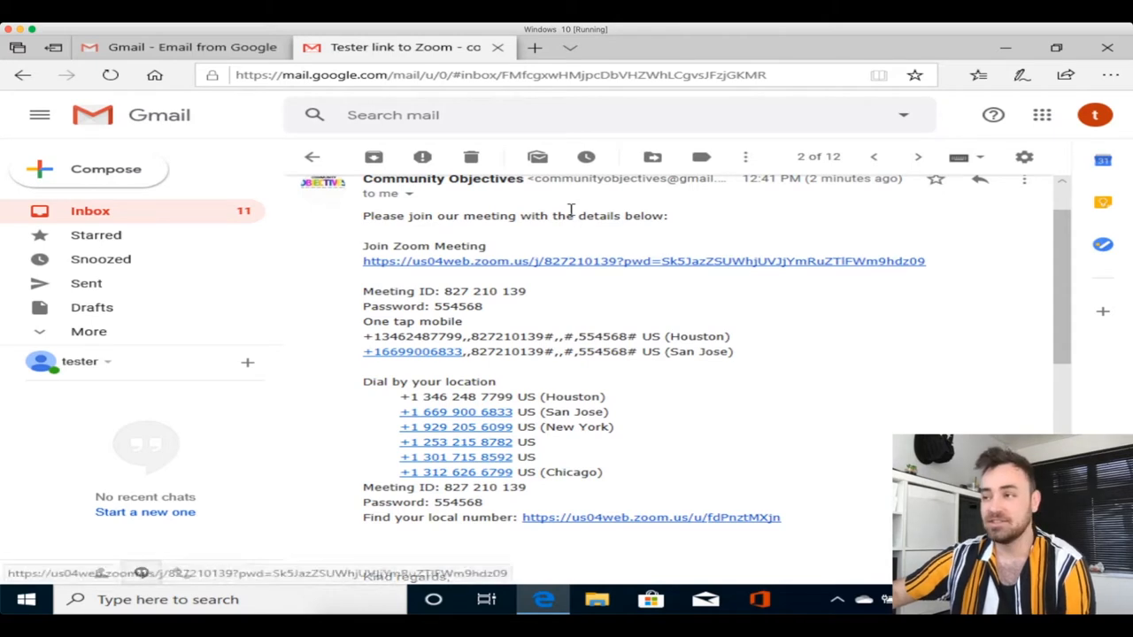
mouse_move(546, 266)
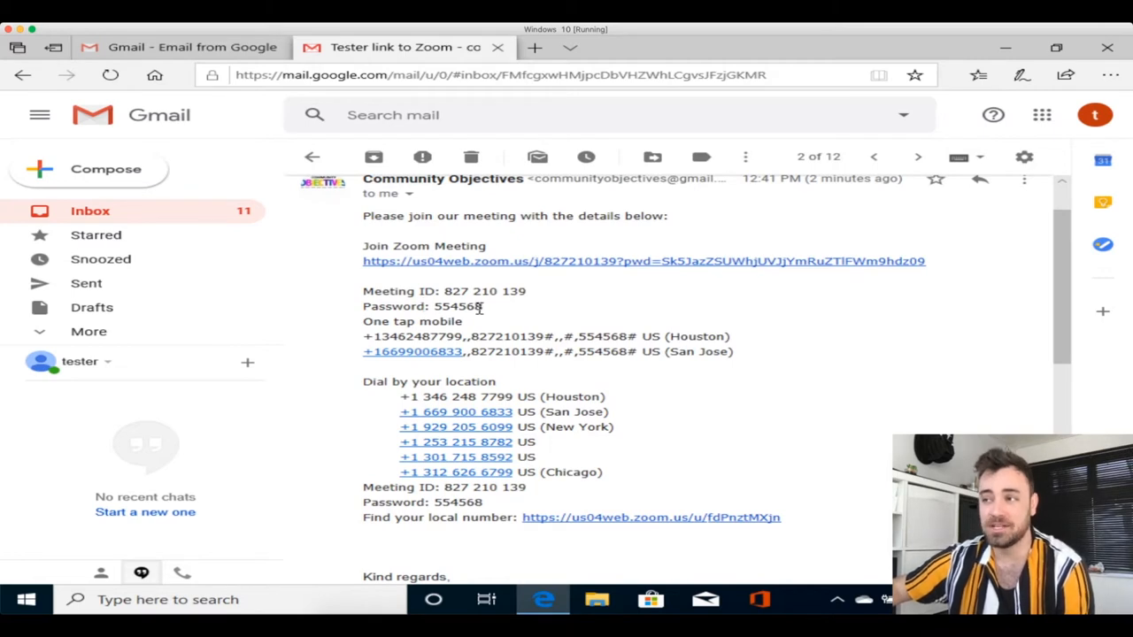
mouse_move(485, 315)
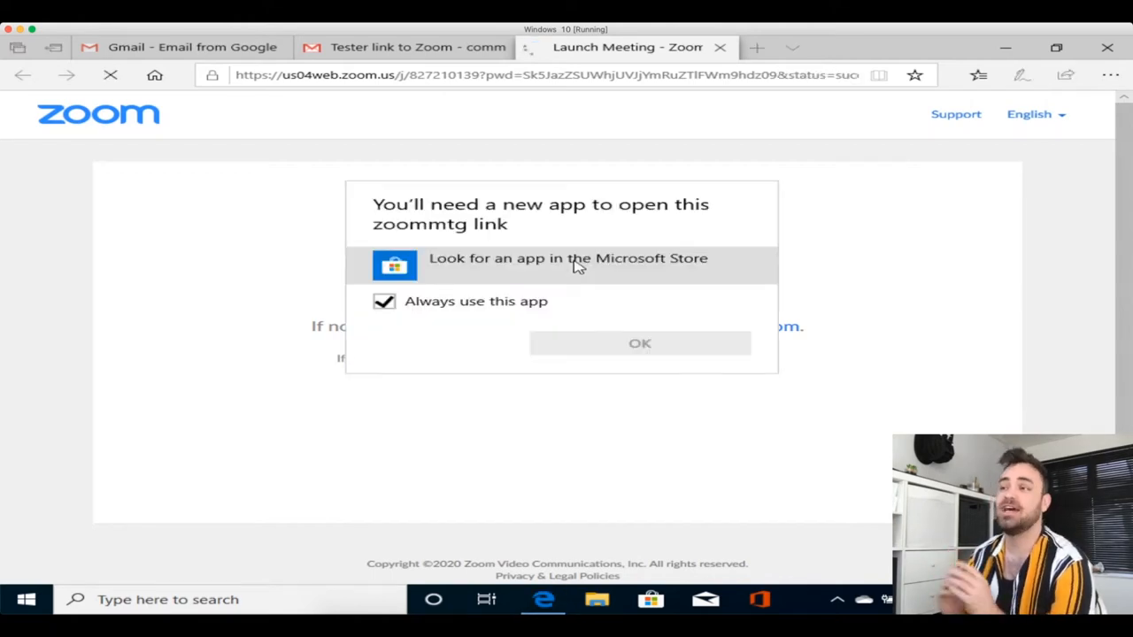
mouse_move(602, 324)
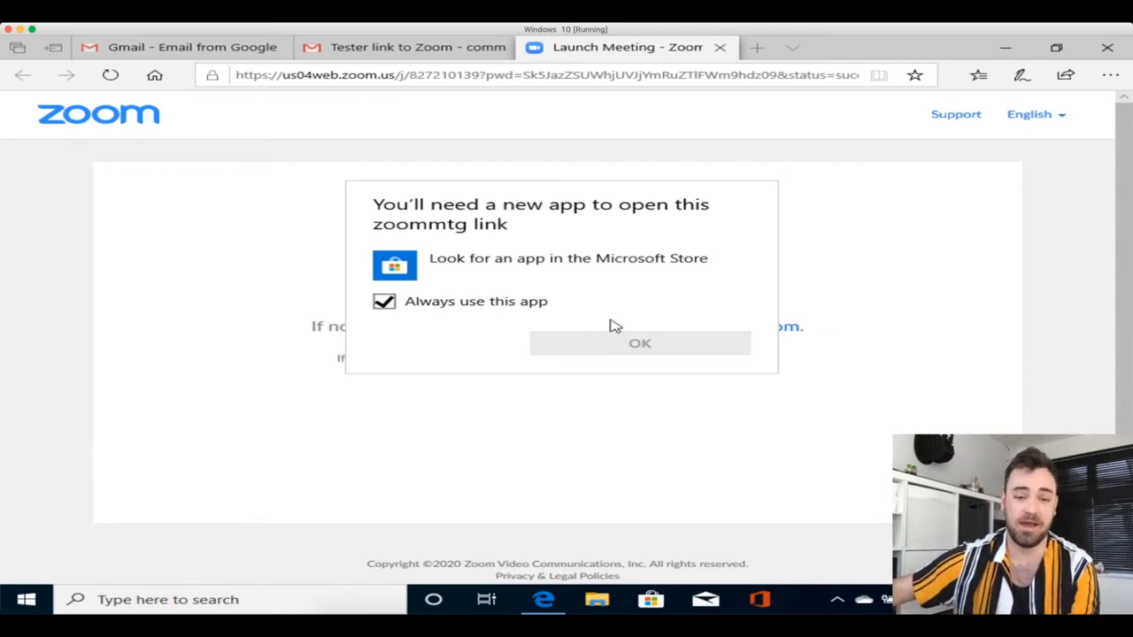
- Choose 'Look for an app in the Microsoft Store' for the zoommtg link and confirm
click(568, 257)
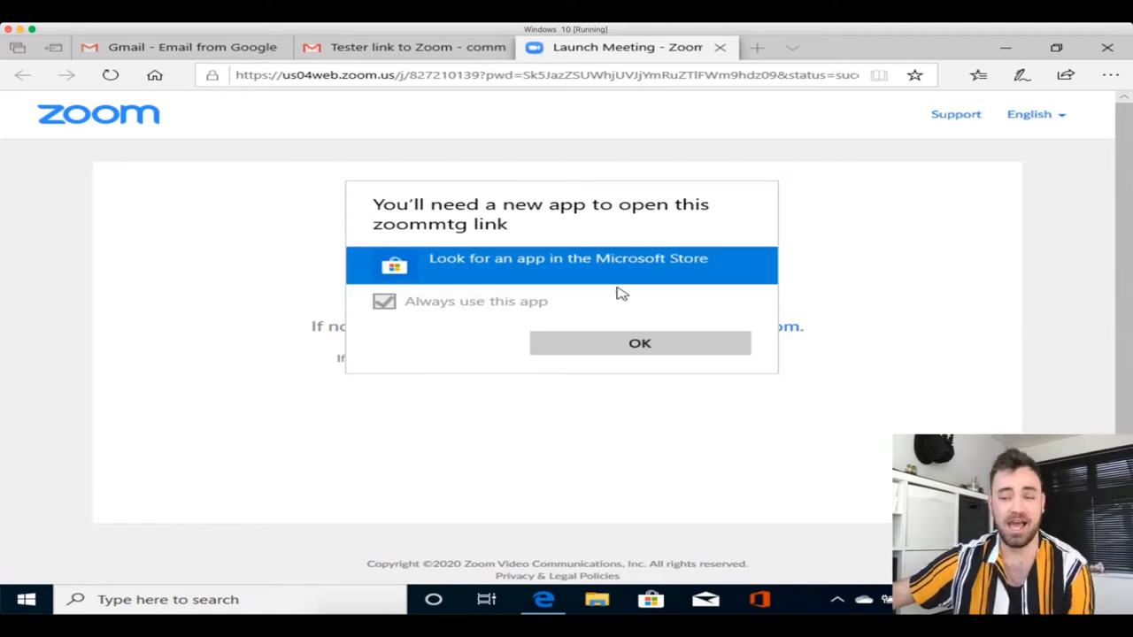
click(639, 344)
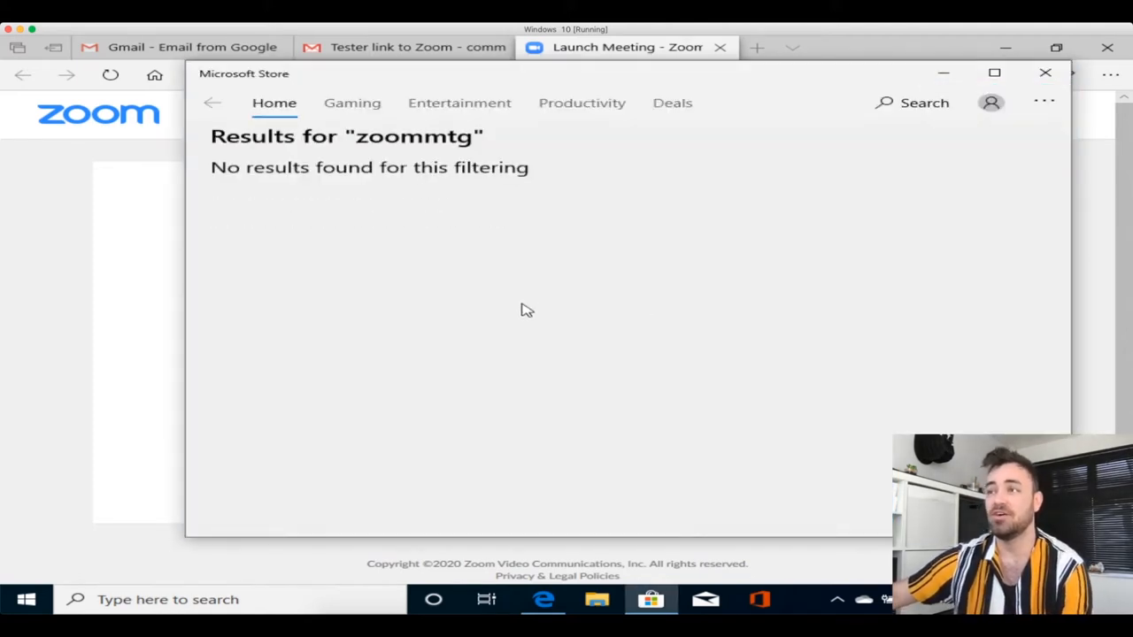
mouse_move(543, 321)
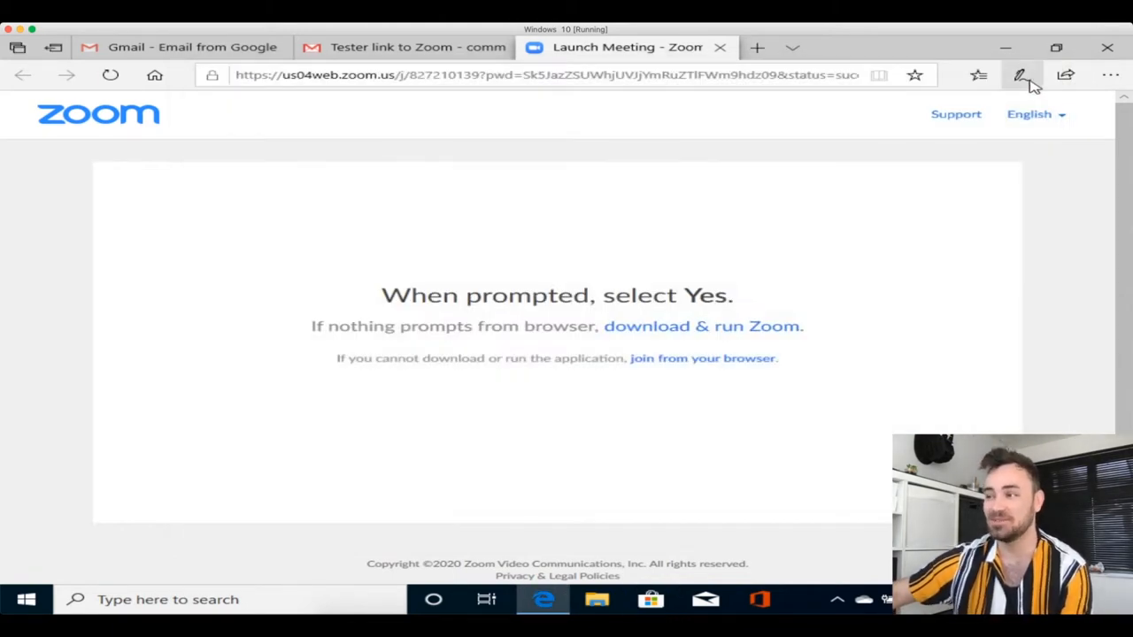
mouse_move(815, 265)
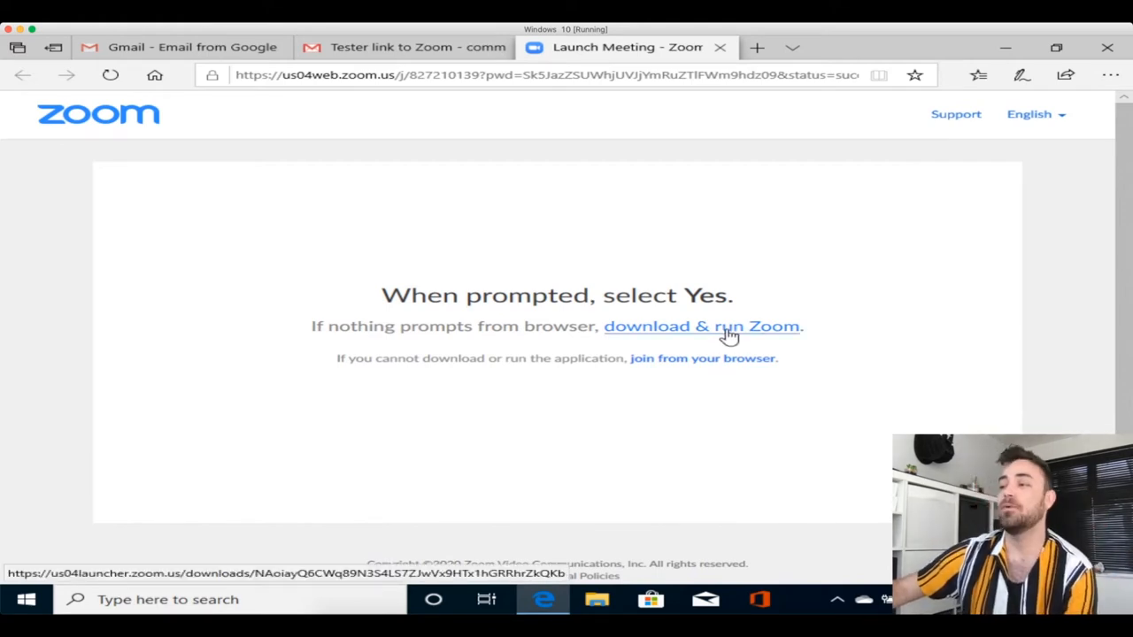
mouse_move(769, 335)
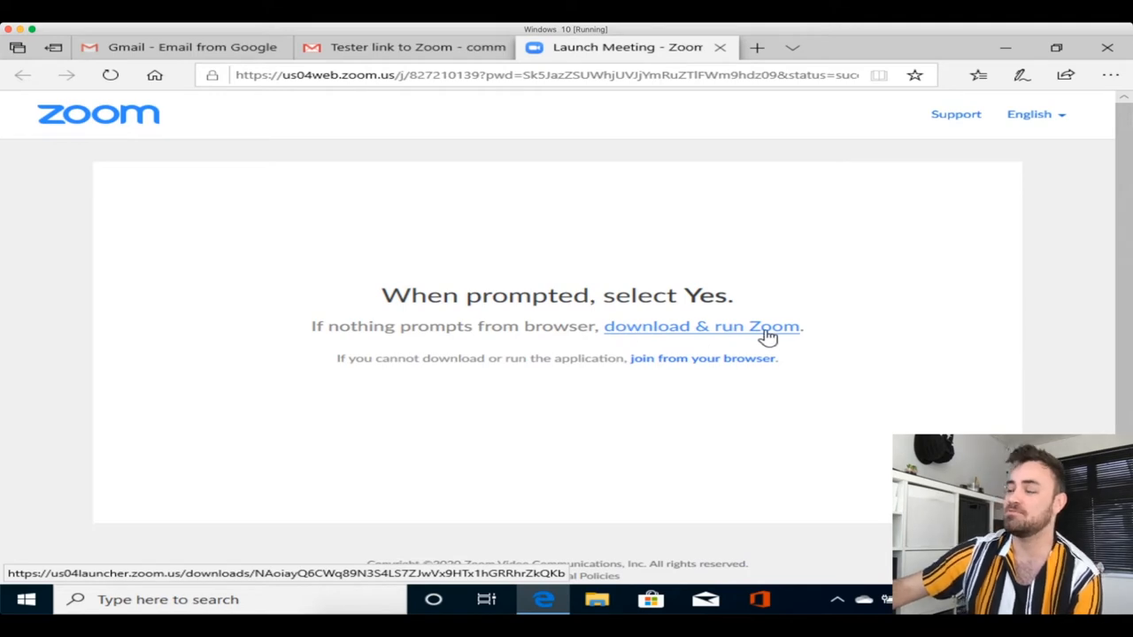
- Download the Zoom desktop installer and run it from the browser's download bar
click(701, 326)
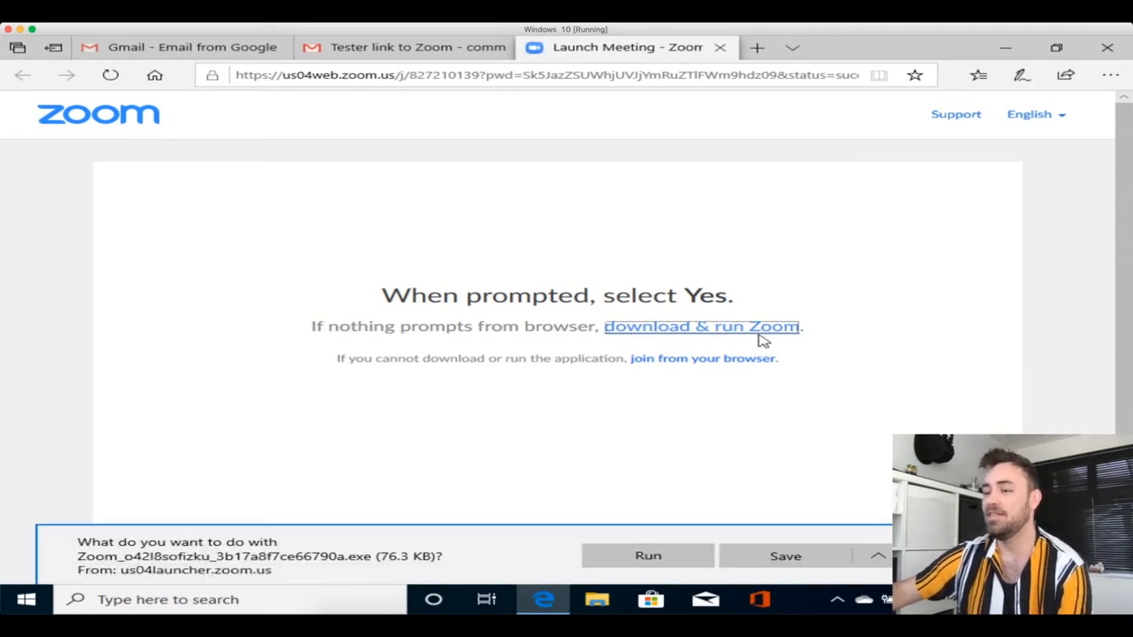
mouse_move(447, 551)
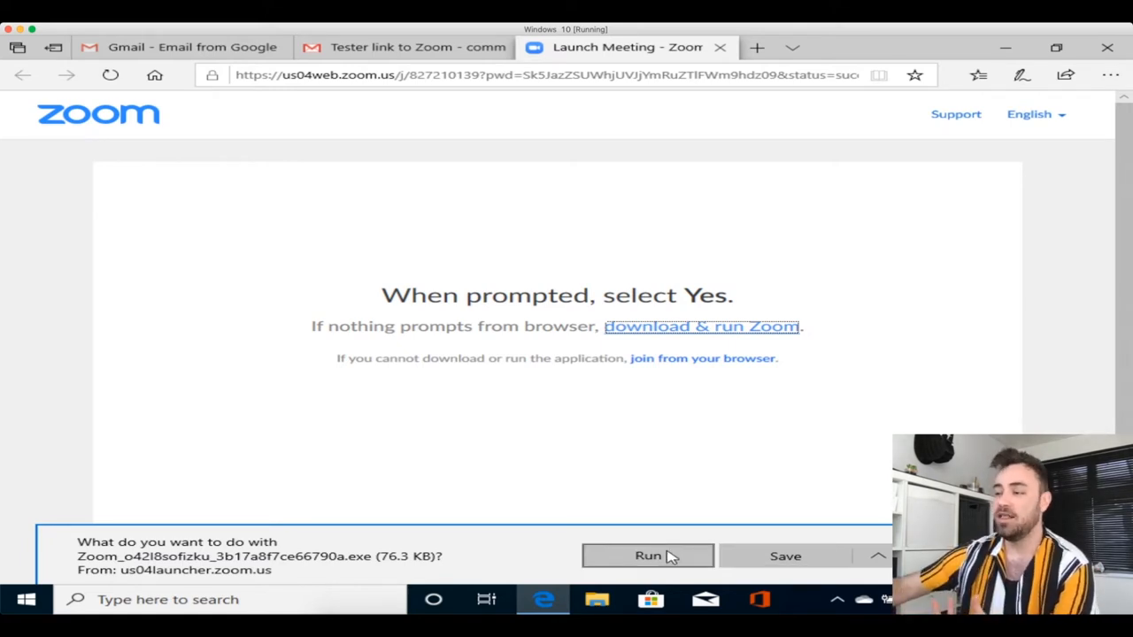
mouse_move(733, 558)
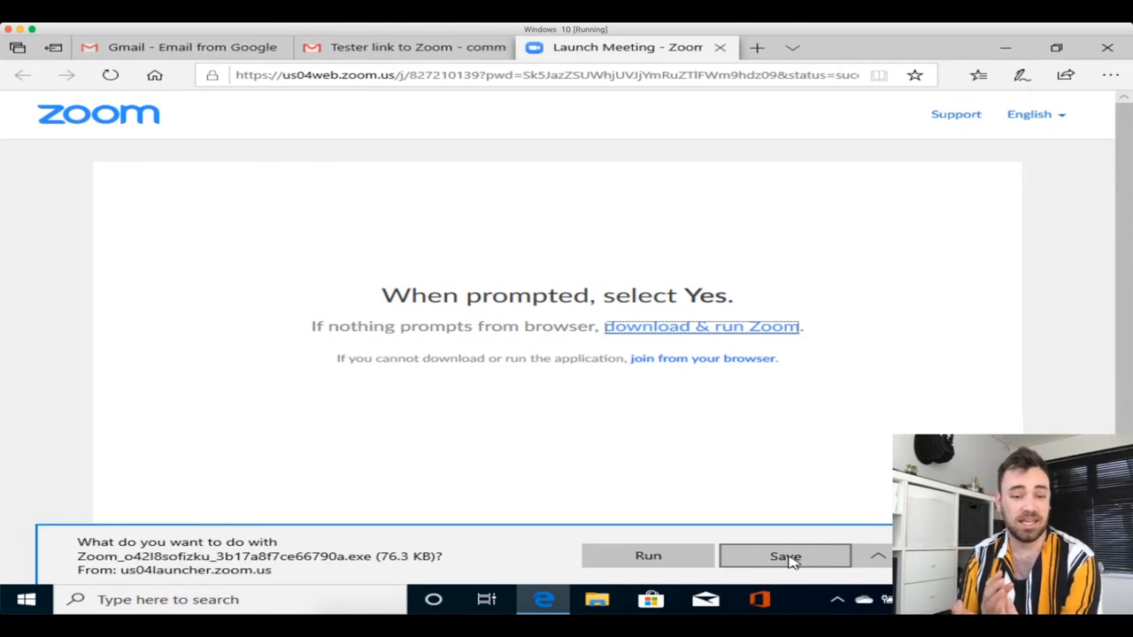
mouse_move(648, 556)
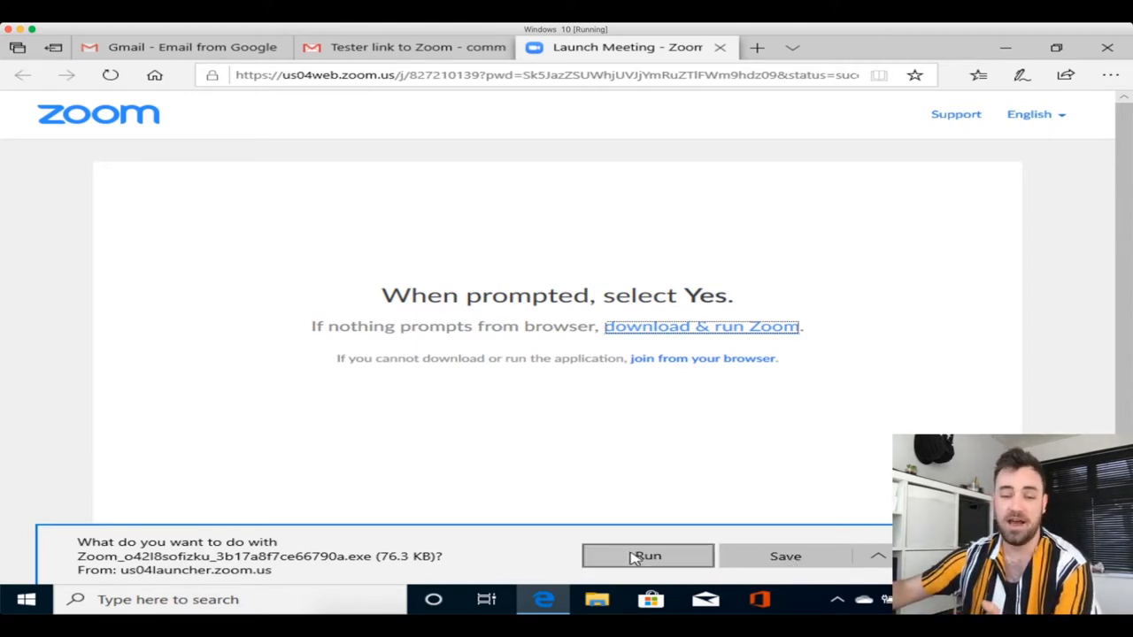
click(647, 556)
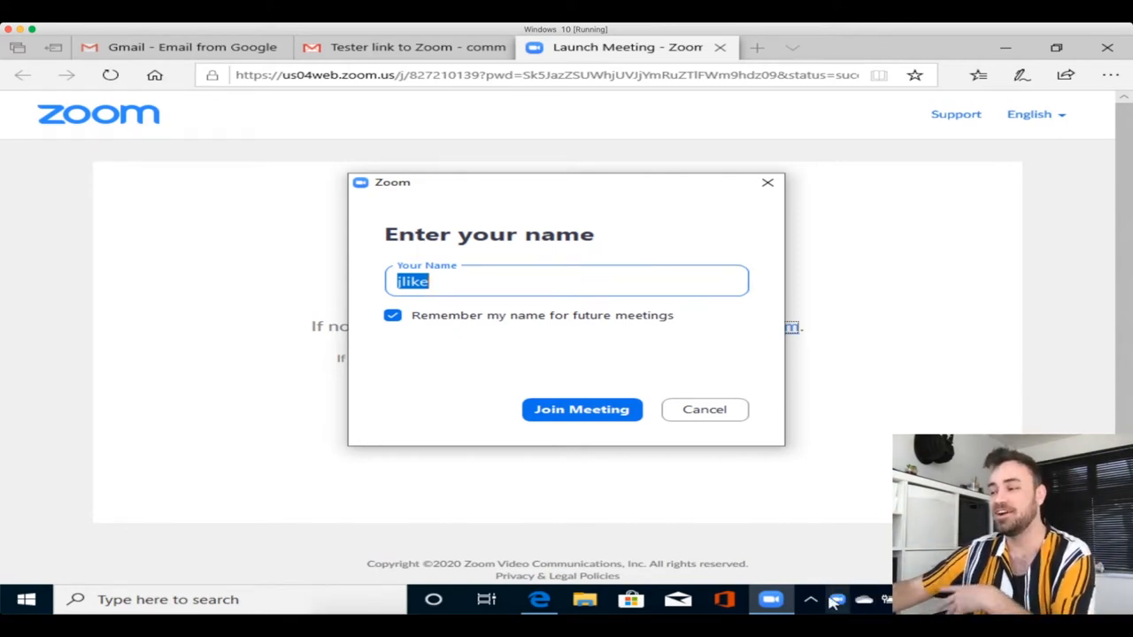
mouse_move(771, 599)
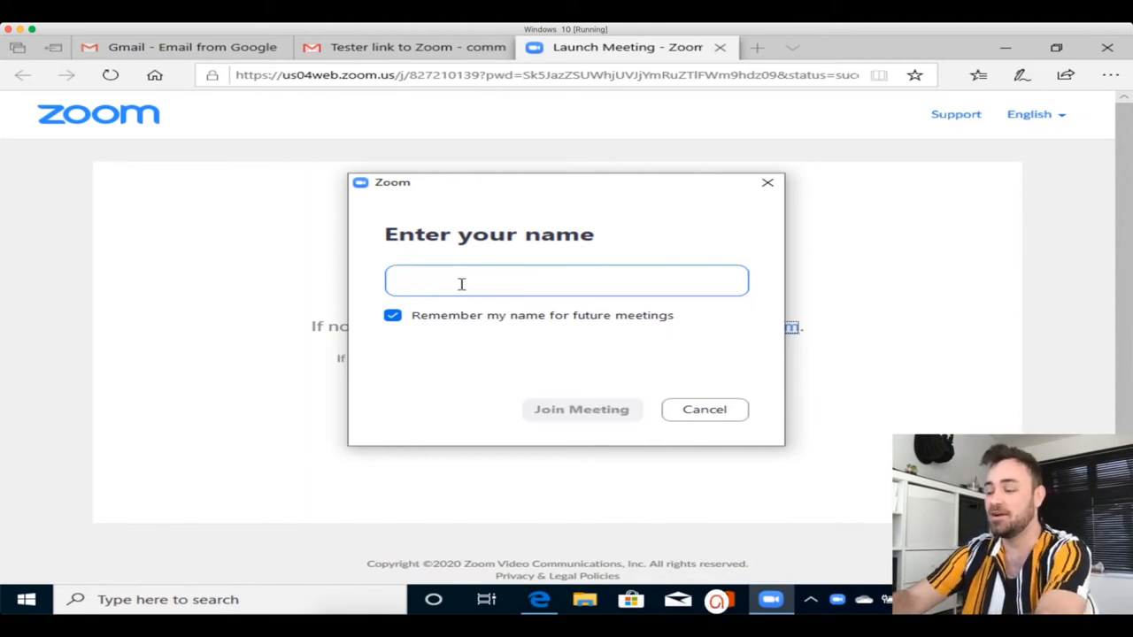
- Enter 'Tester Jake' as the display name and join the meeting
text(T)
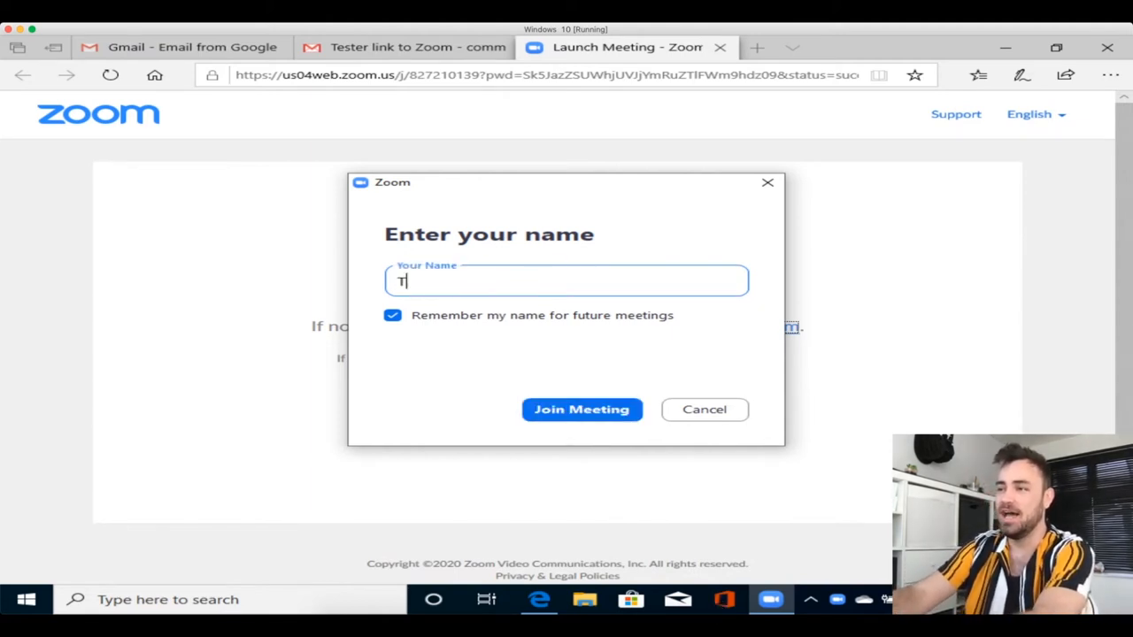
text(ester J)
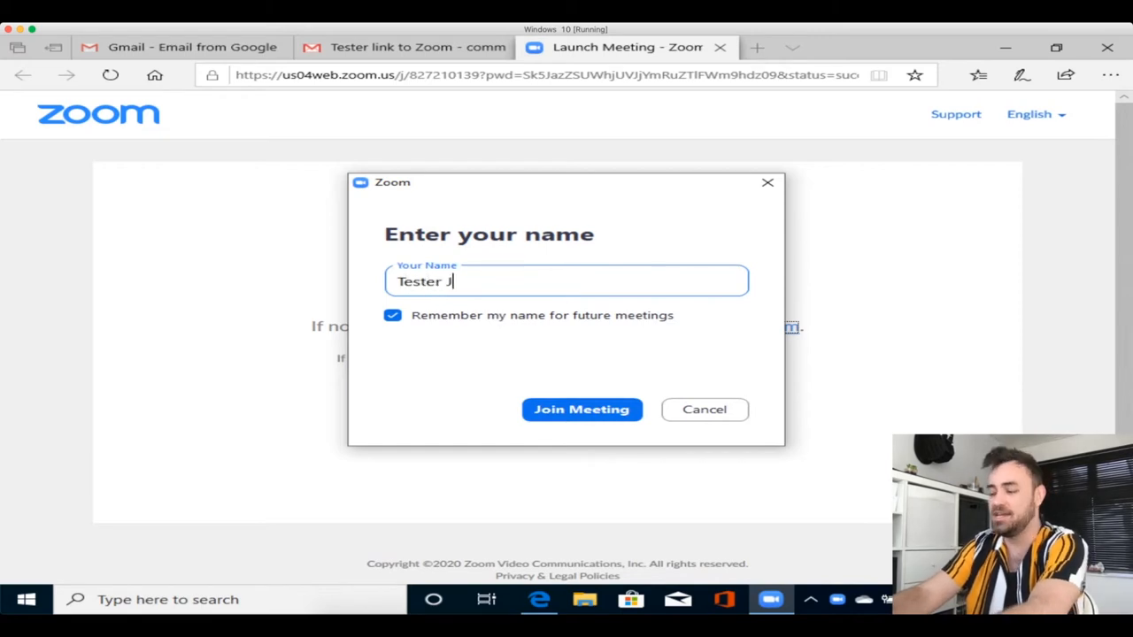
text(ake)
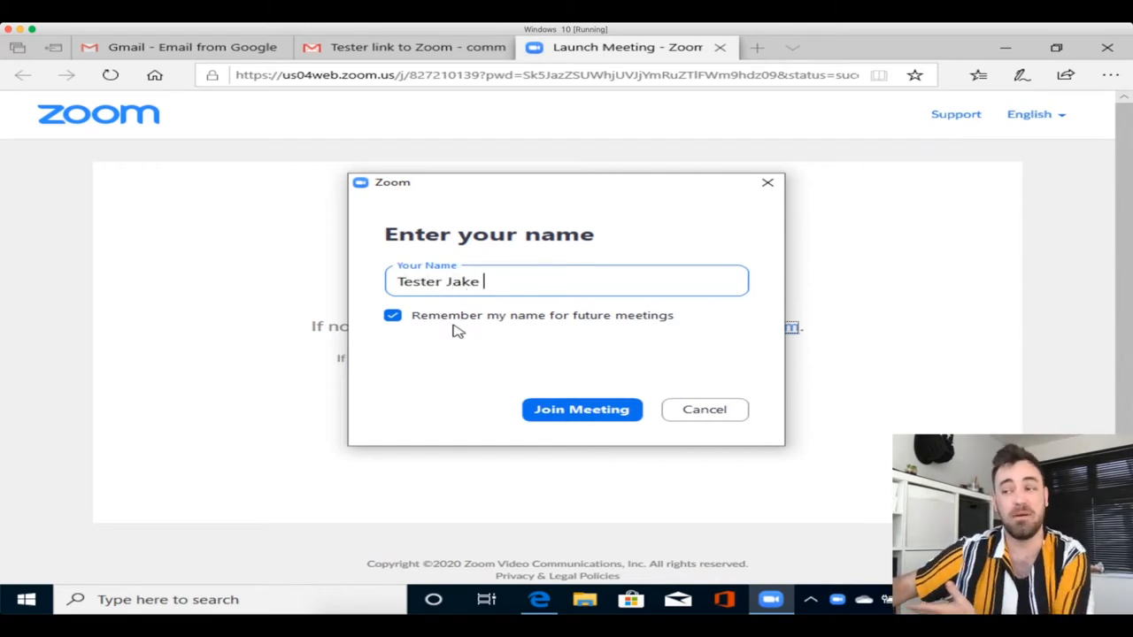
mouse_move(569, 383)
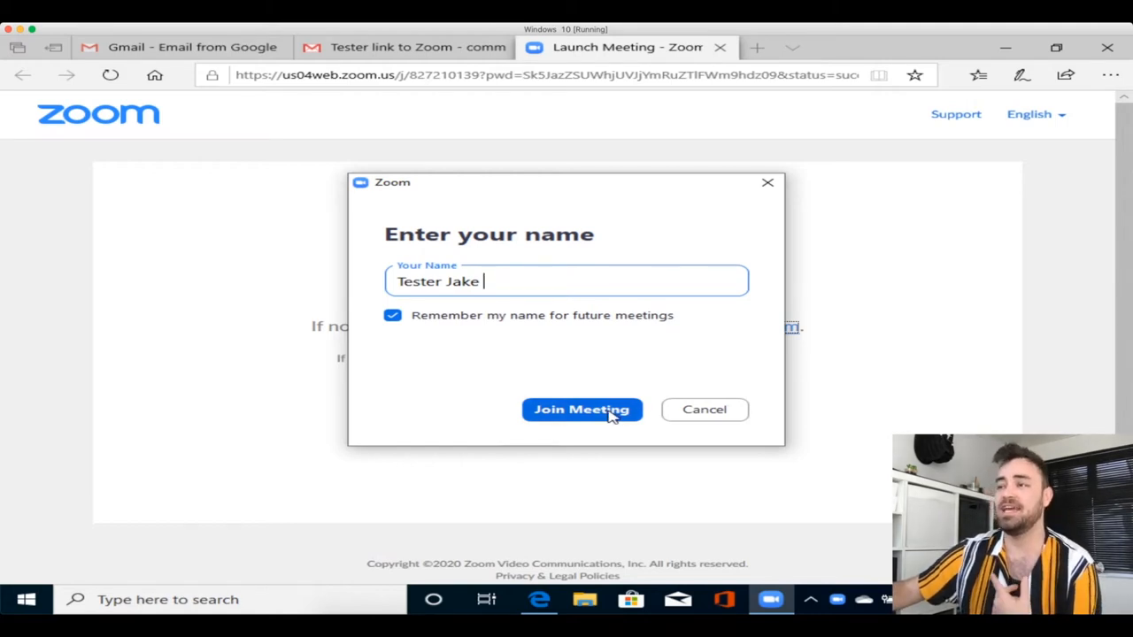
click(582, 409)
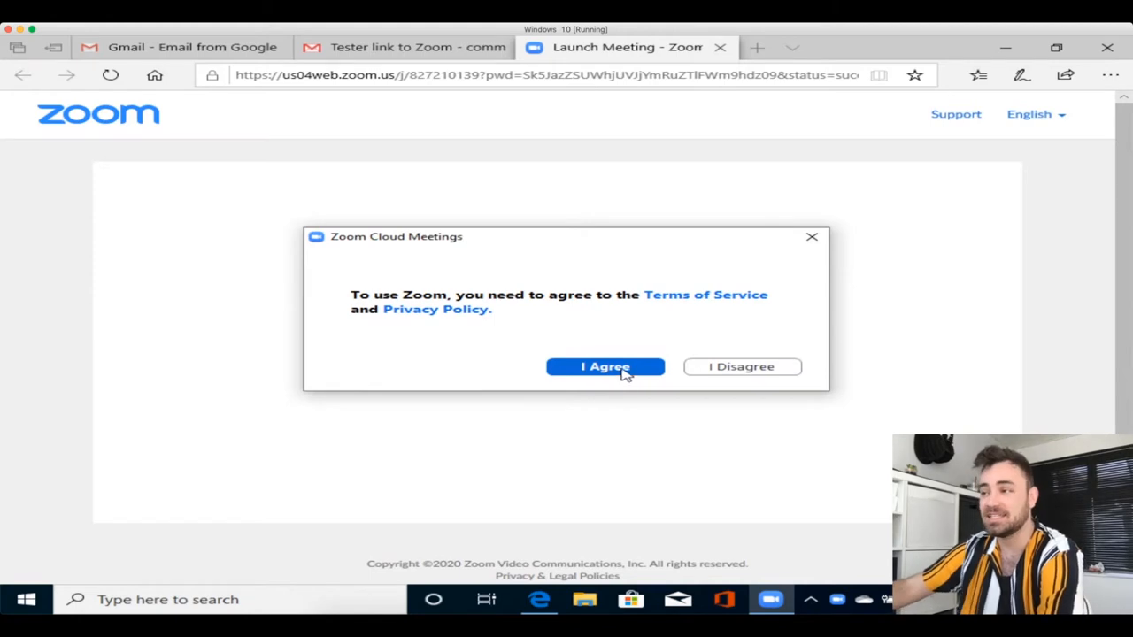
- Accept Zoom's terms, then admit Tester Jake from the waiting room via Participants
click(606, 366)
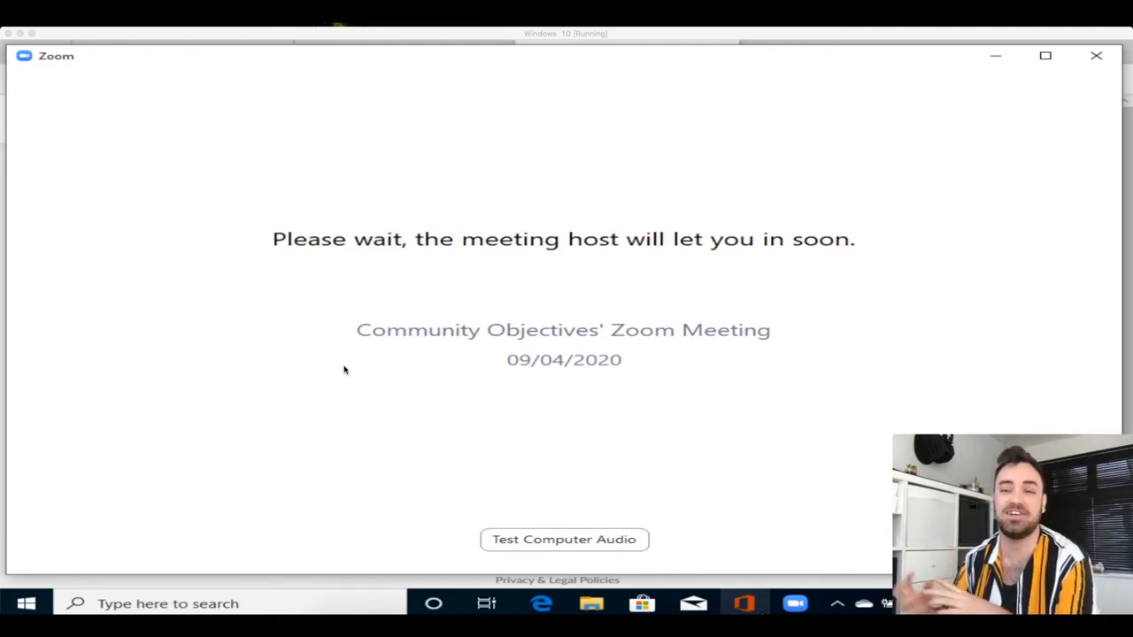
mouse_move(339, 363)
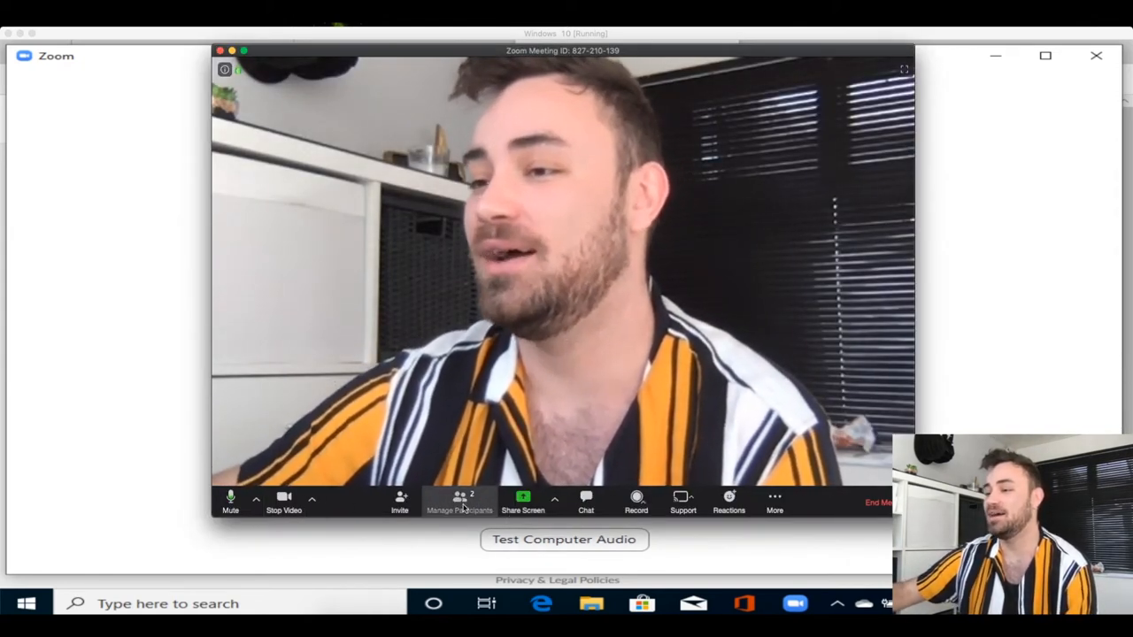
click(458, 501)
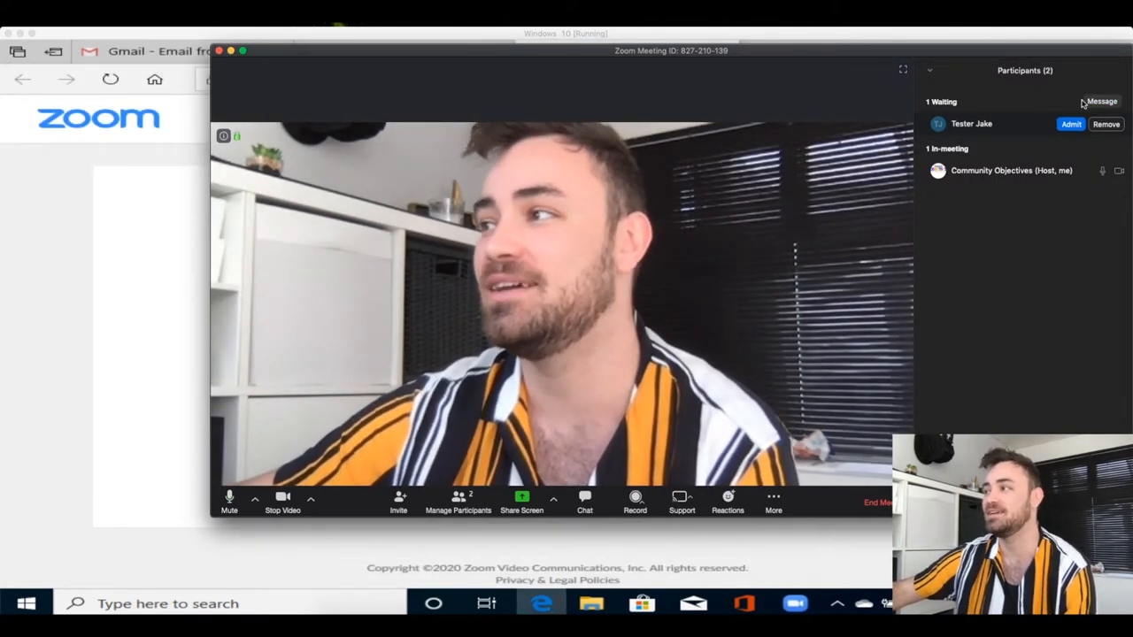
click(1070, 124)
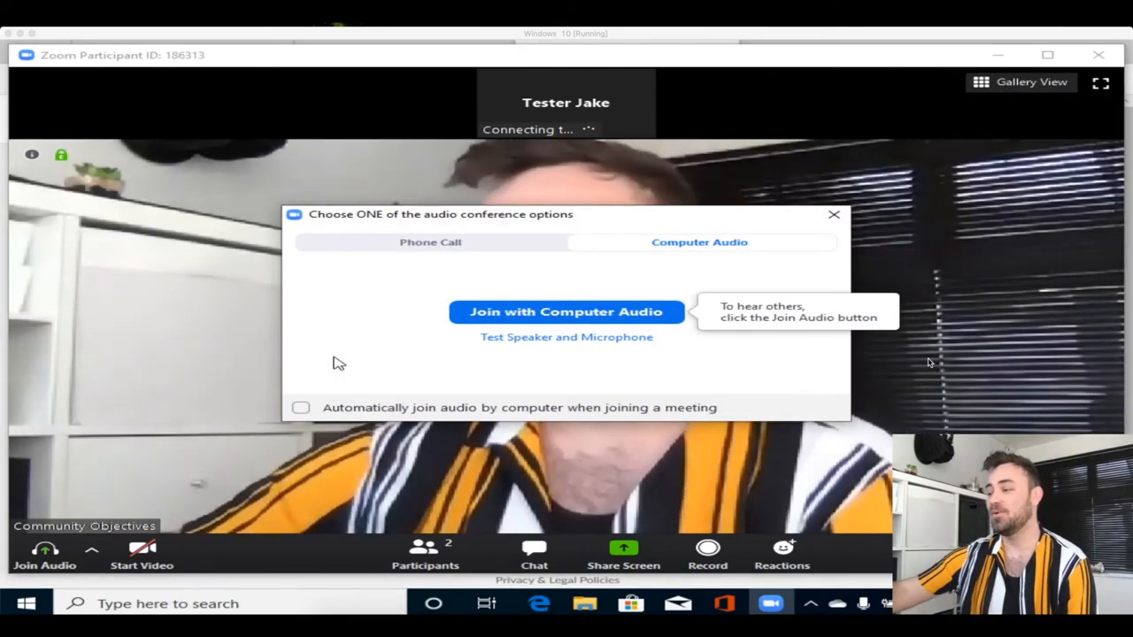
mouse_move(1001, 200)
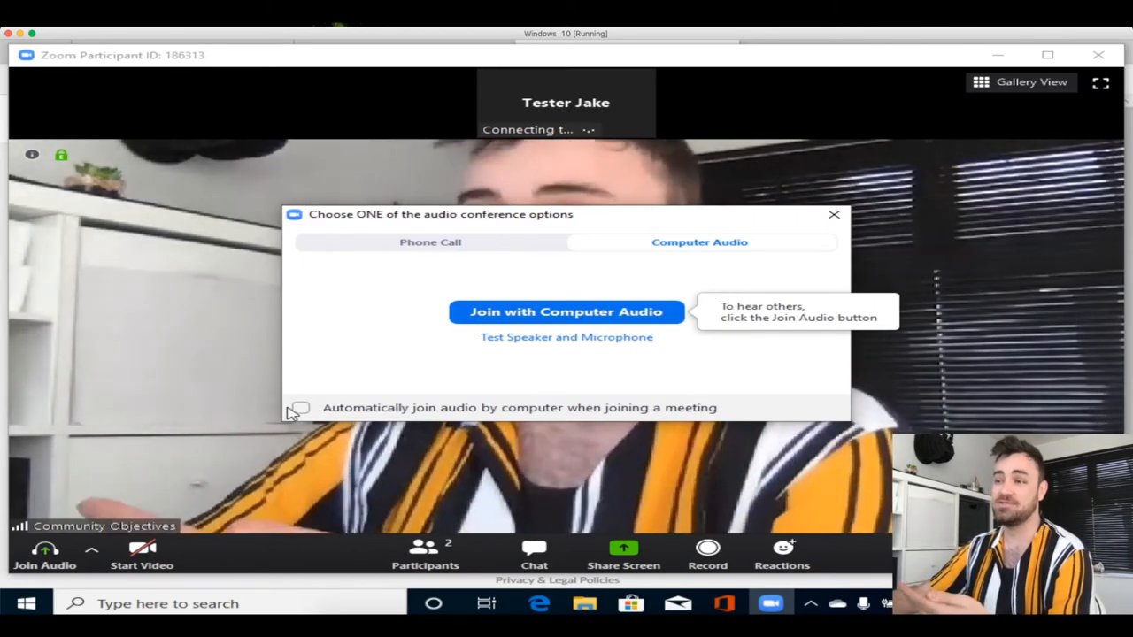
- Enable automatic computer audio on joining and join with computer audio
click(300, 407)
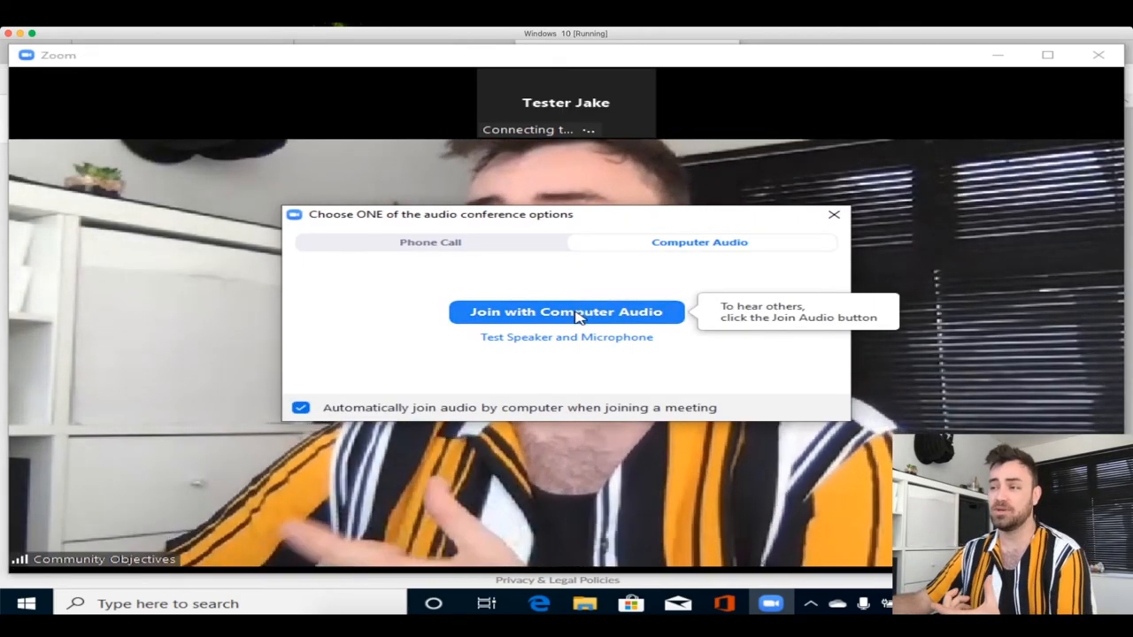
click(566, 311)
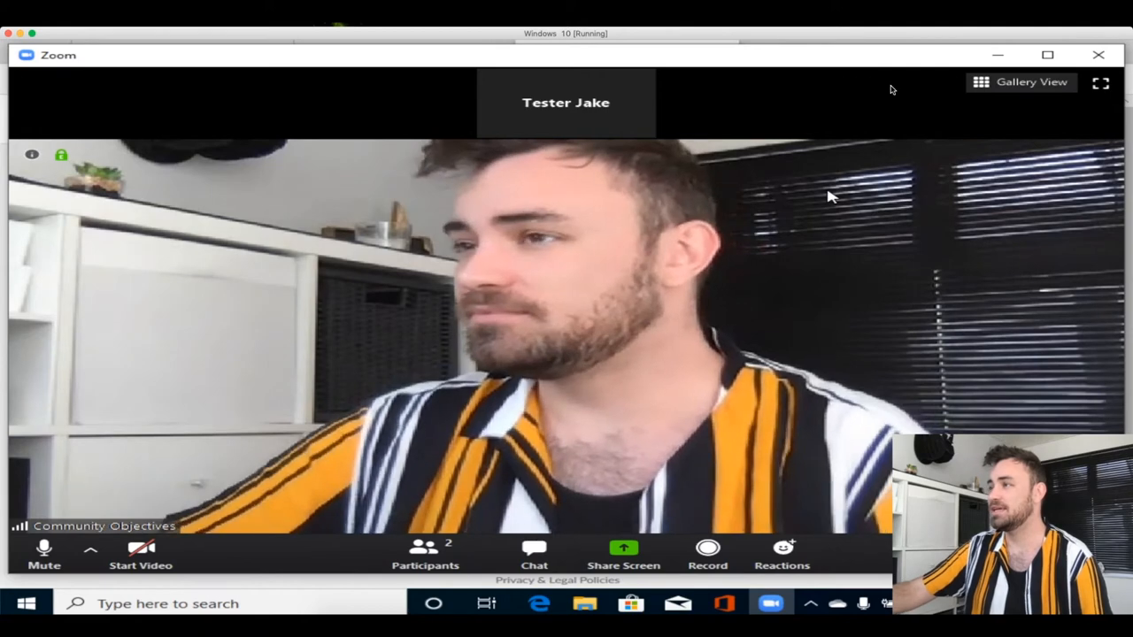
mouse_move(1022, 81)
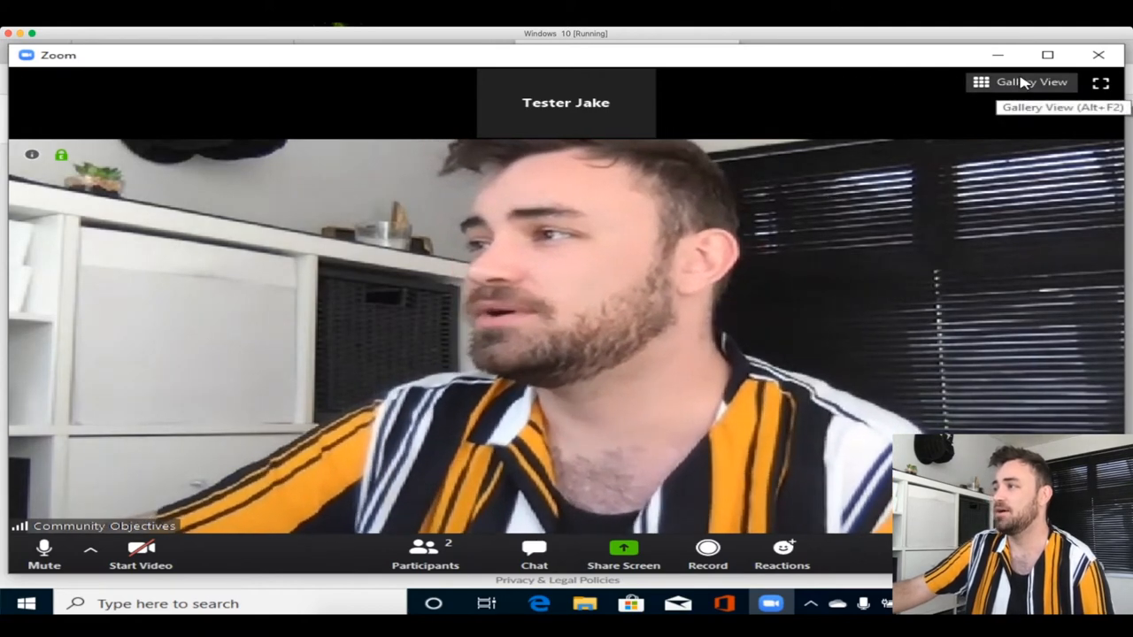
- Switch the meeting window to Gallery View
click(1021, 82)
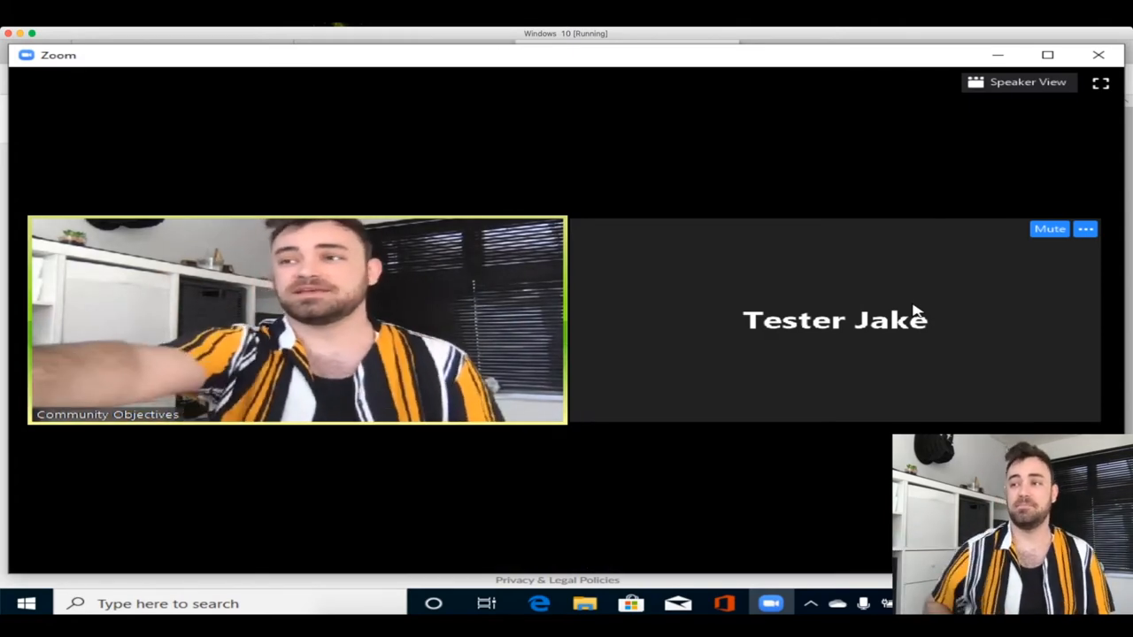
mouse_move(234, 520)
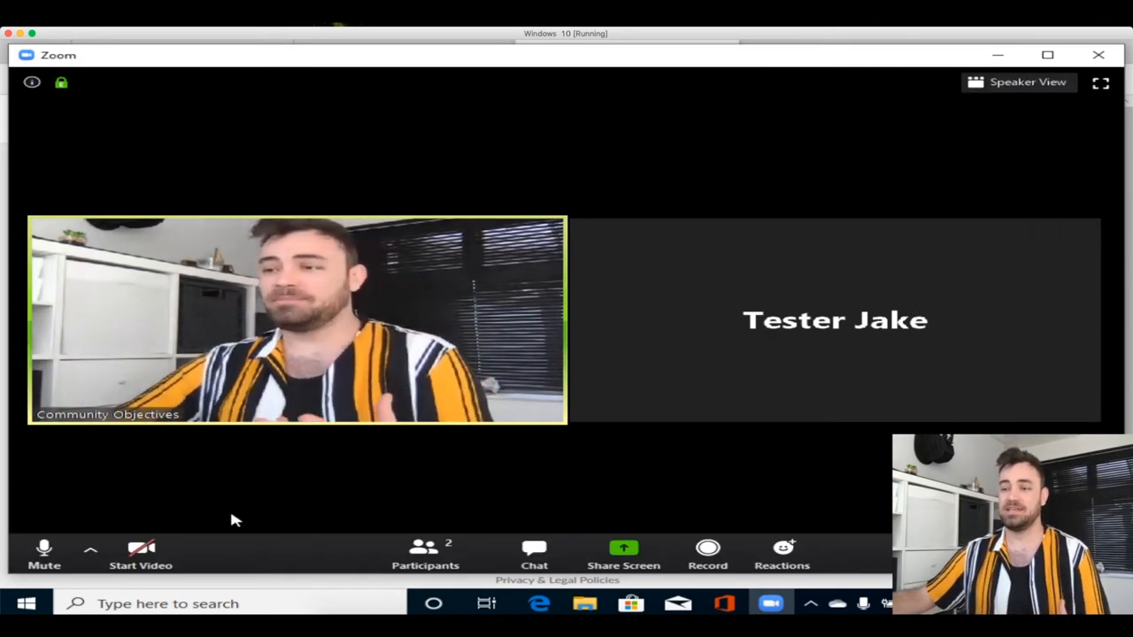
mouse_move(141, 553)
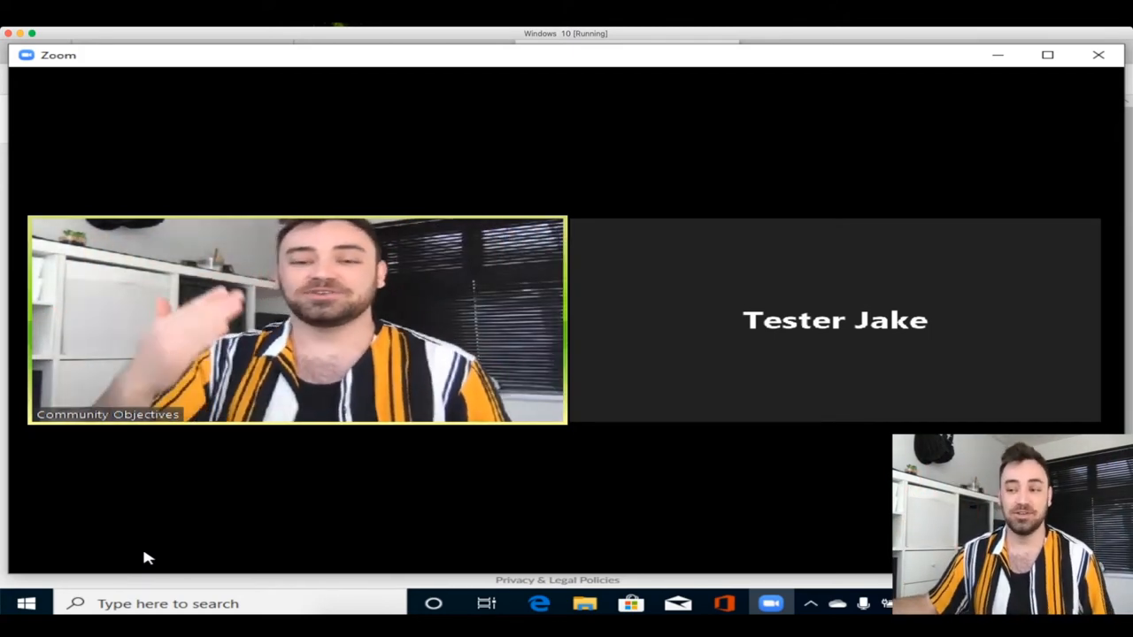
- Try starting video, dismiss the no-camera warning, and leave the meeting
click(142, 553)
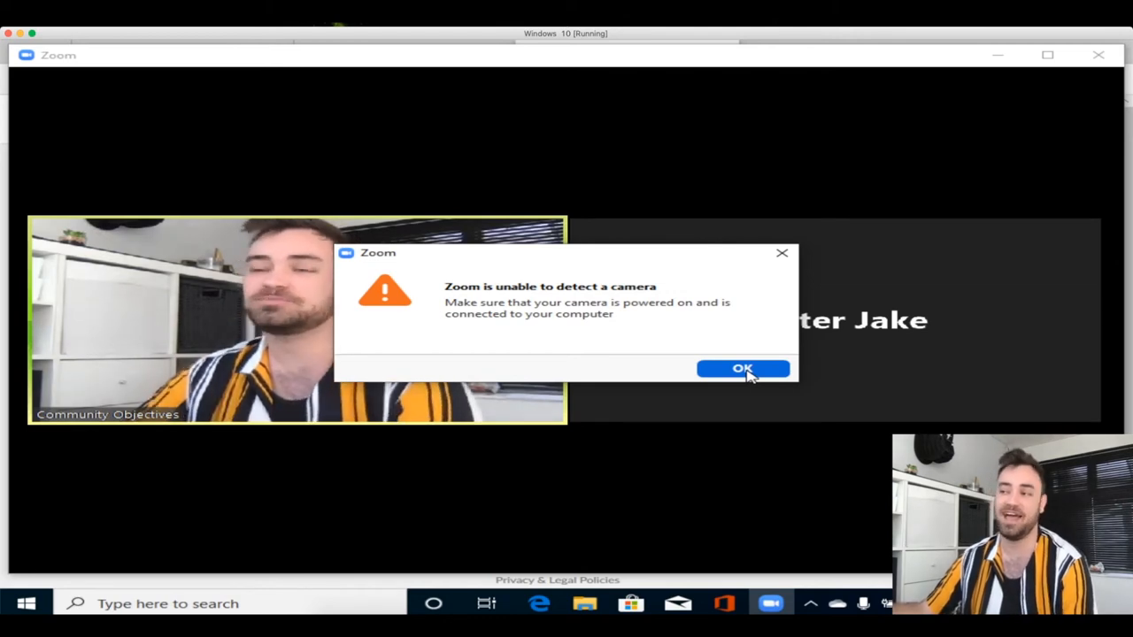
click(742, 368)
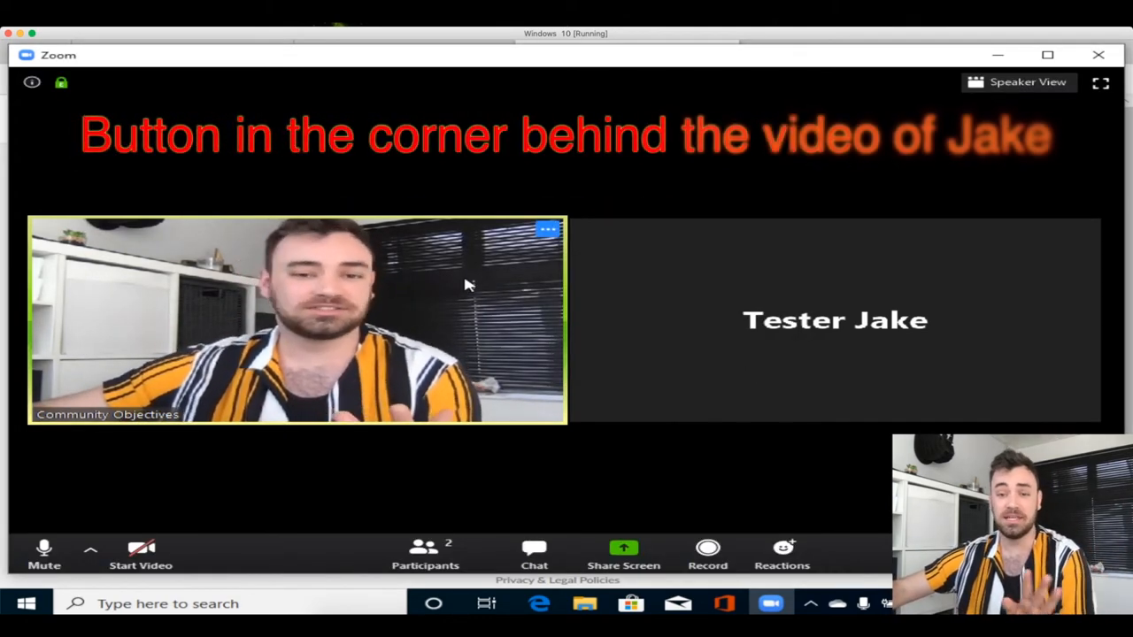
mouse_move(841, 323)
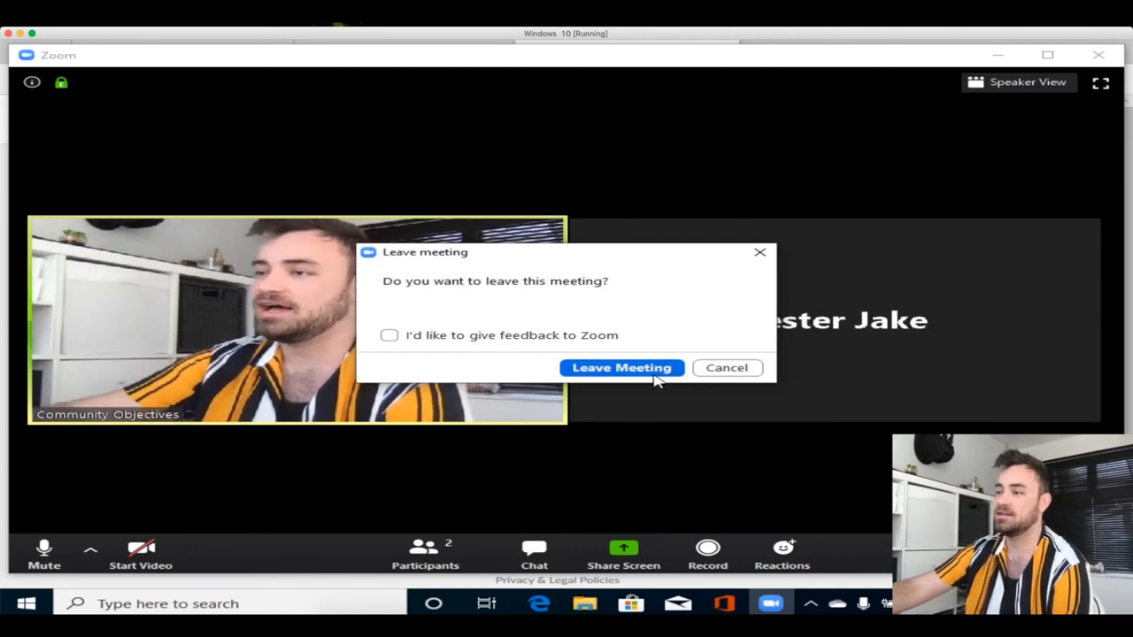
click(621, 367)
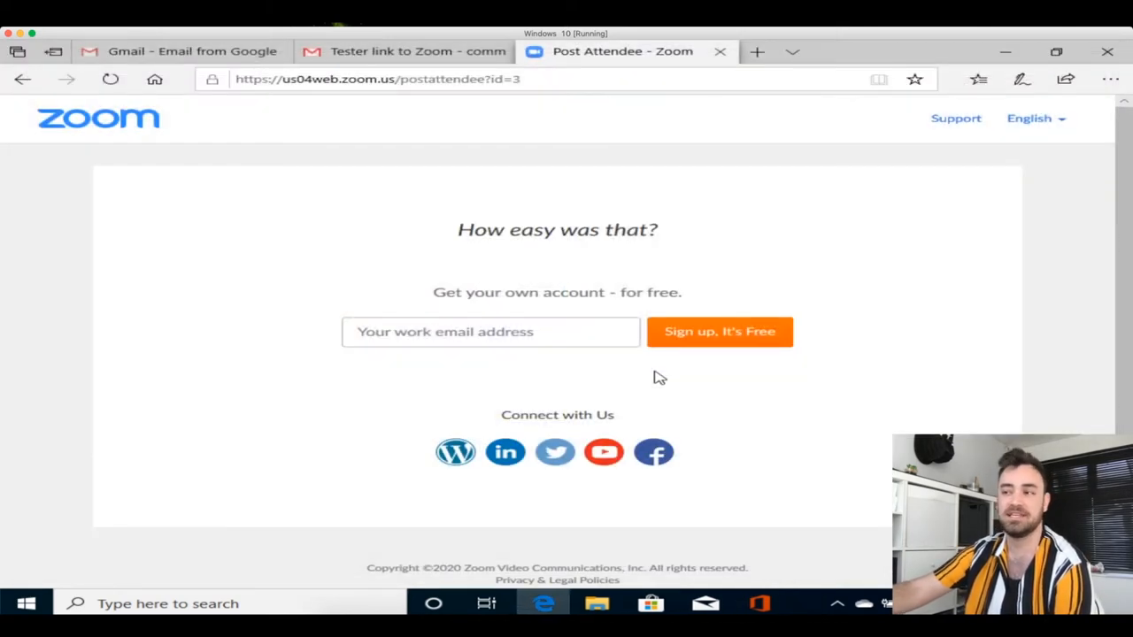
mouse_move(677, 421)
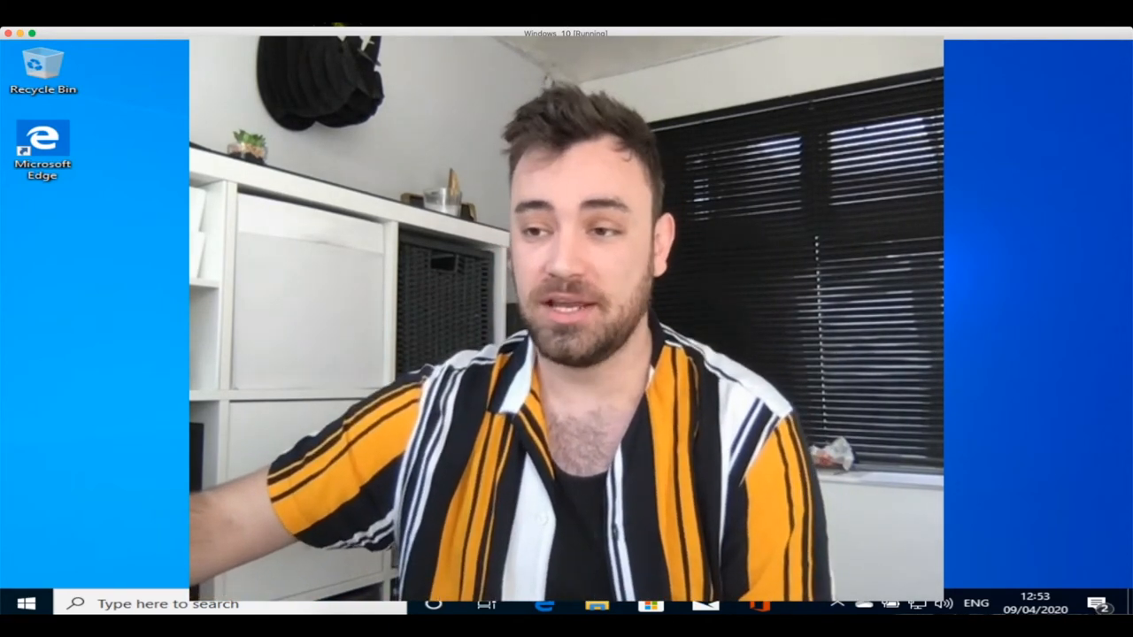
- Search Windows for 'zoom' and launch Zoom Cloud Meetings
text(zoom)
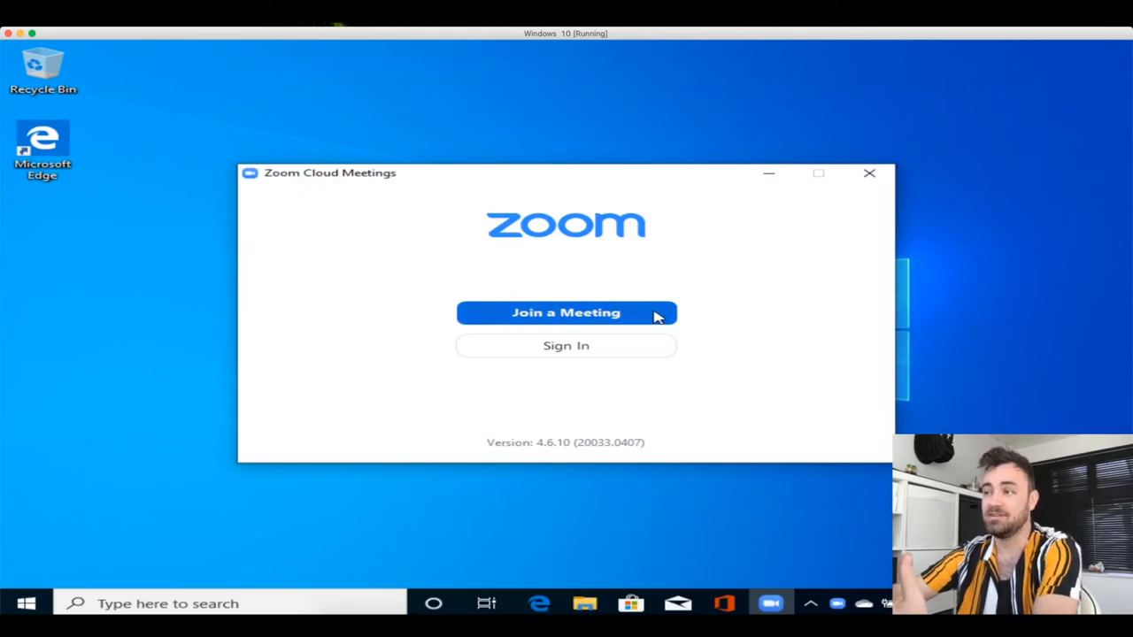
mouse_move(566, 345)
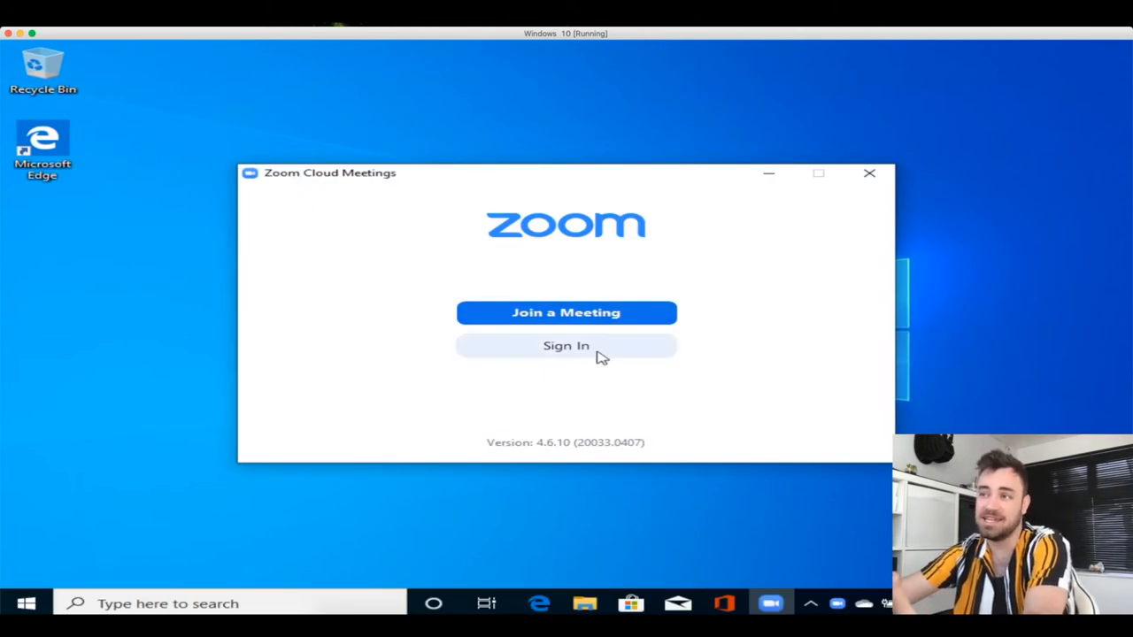
- Start Zoom sign-in and choose Sign In with Google
click(565, 346)
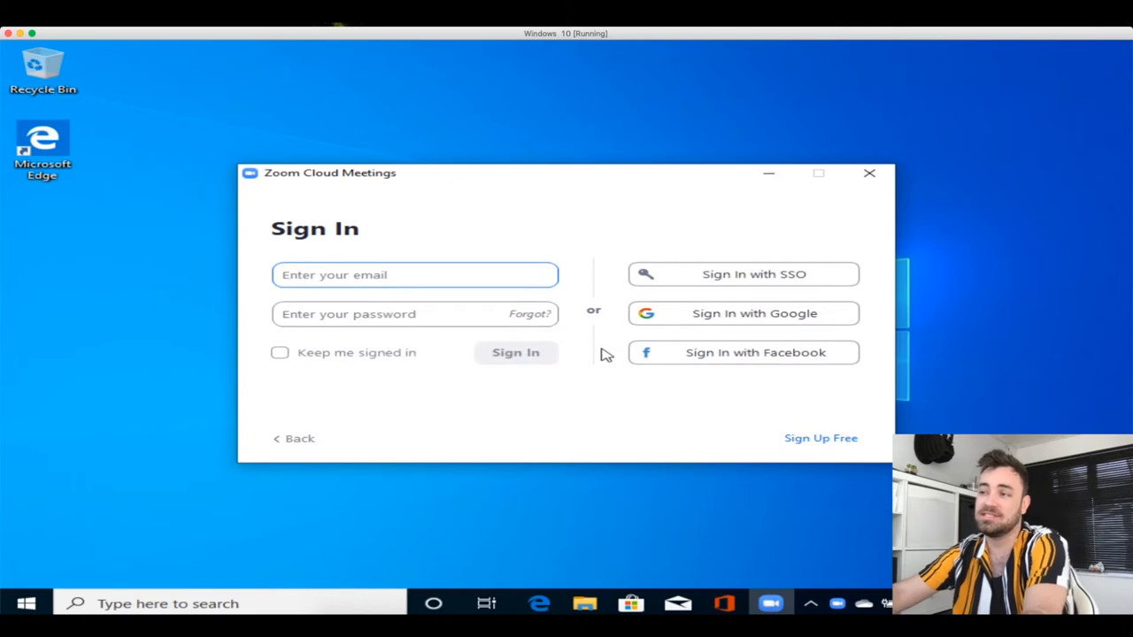
mouse_move(775, 316)
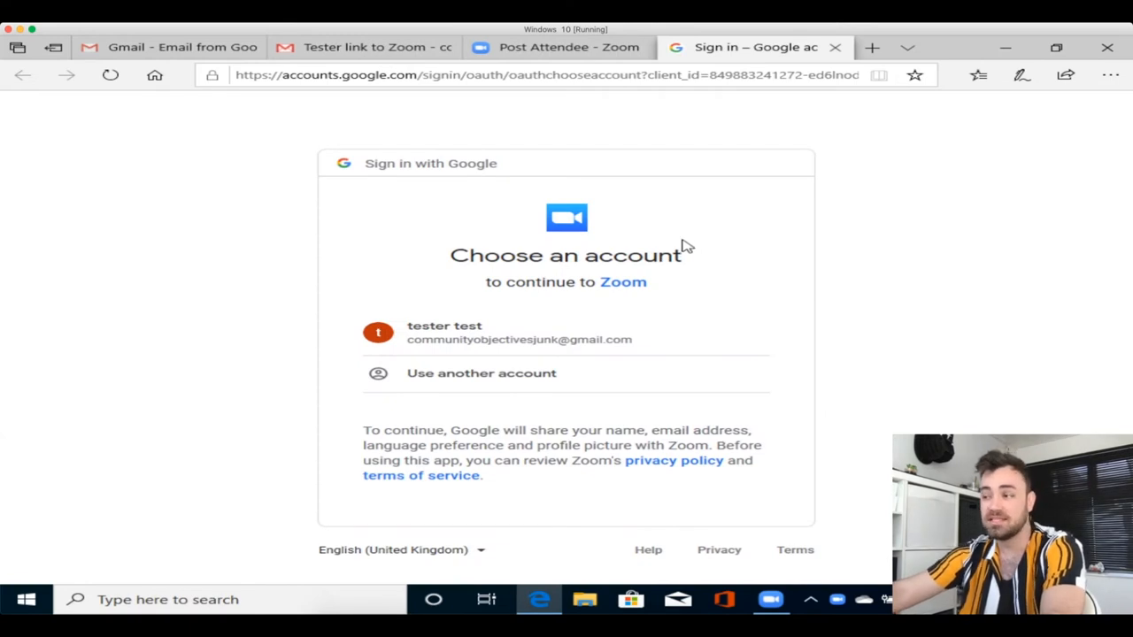
click(771, 599)
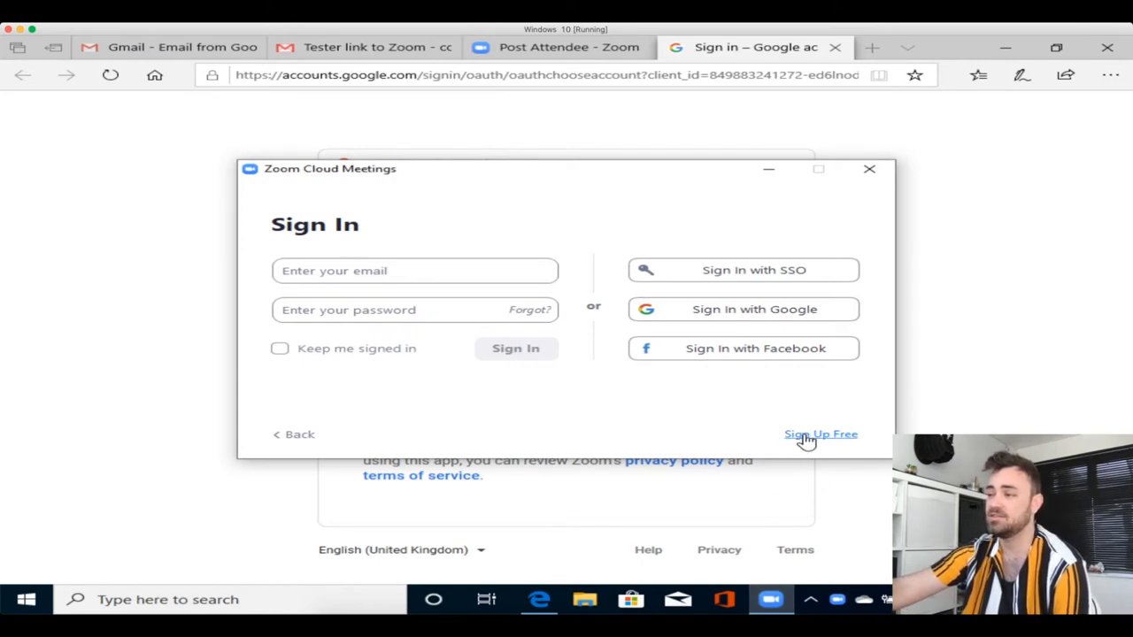
mouse_move(843, 443)
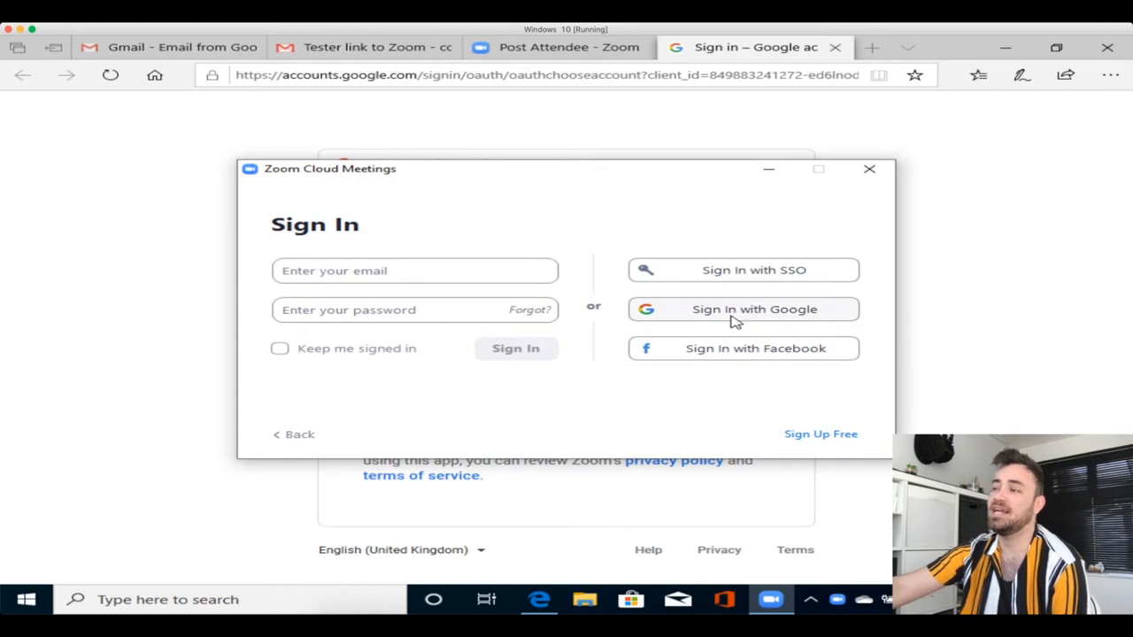
click(741, 309)
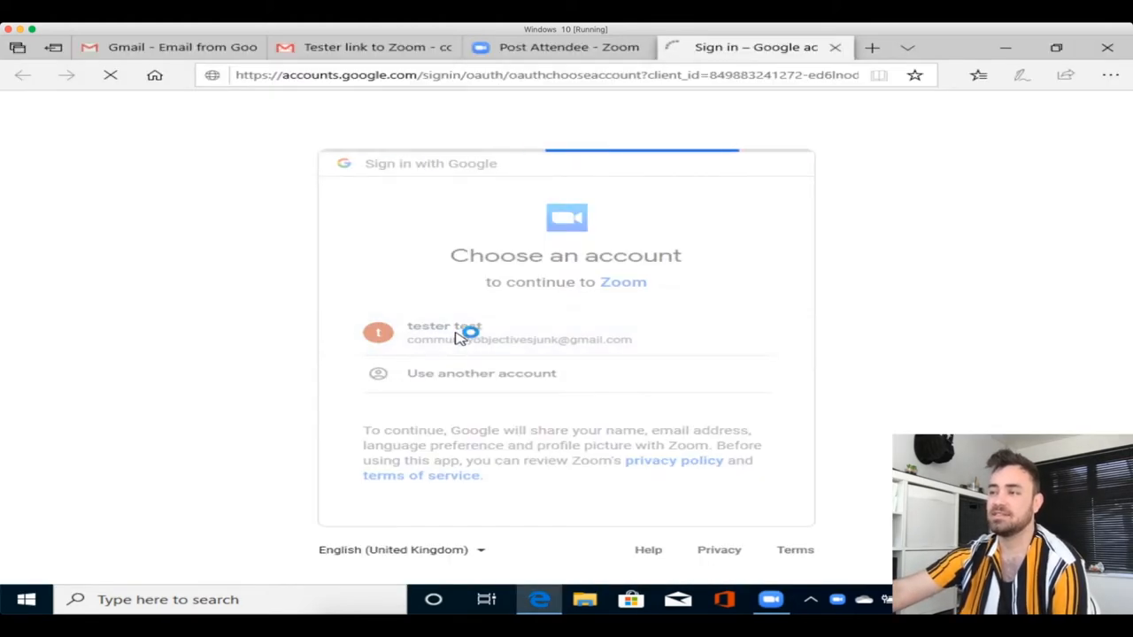
- Pick the Google account and submit the birth-date verification
click(458, 332)
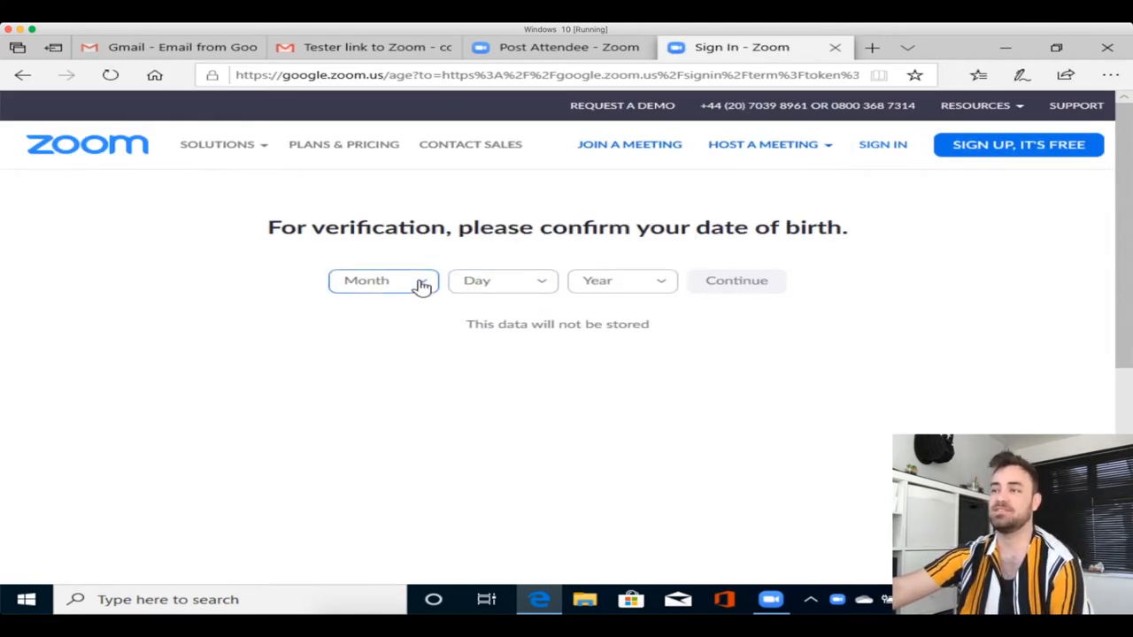
click(384, 281)
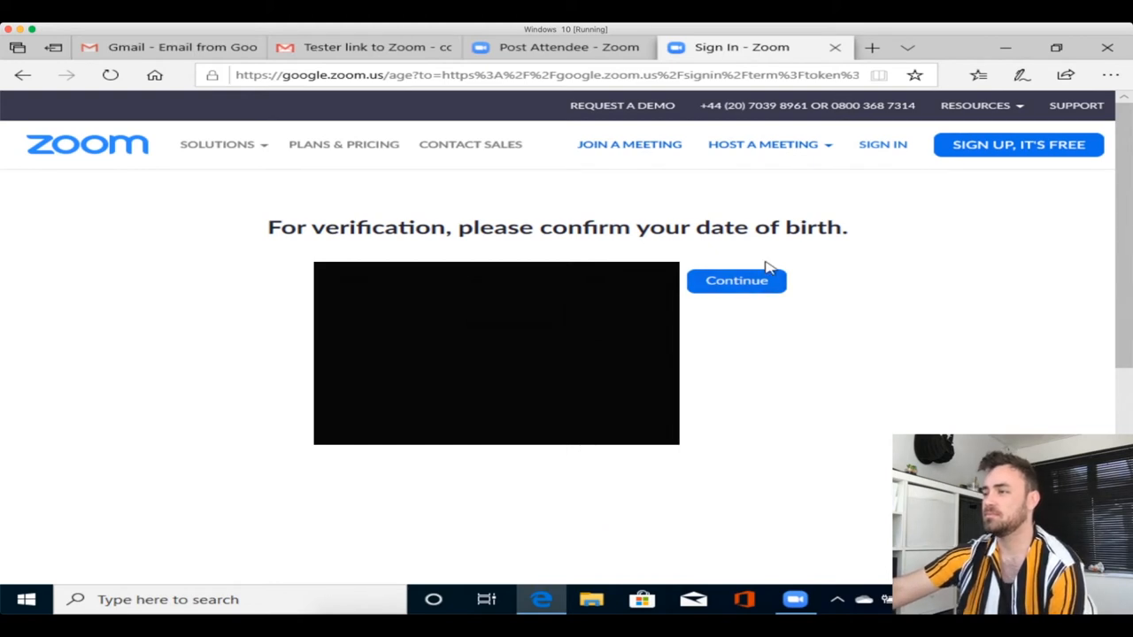
click(735, 281)
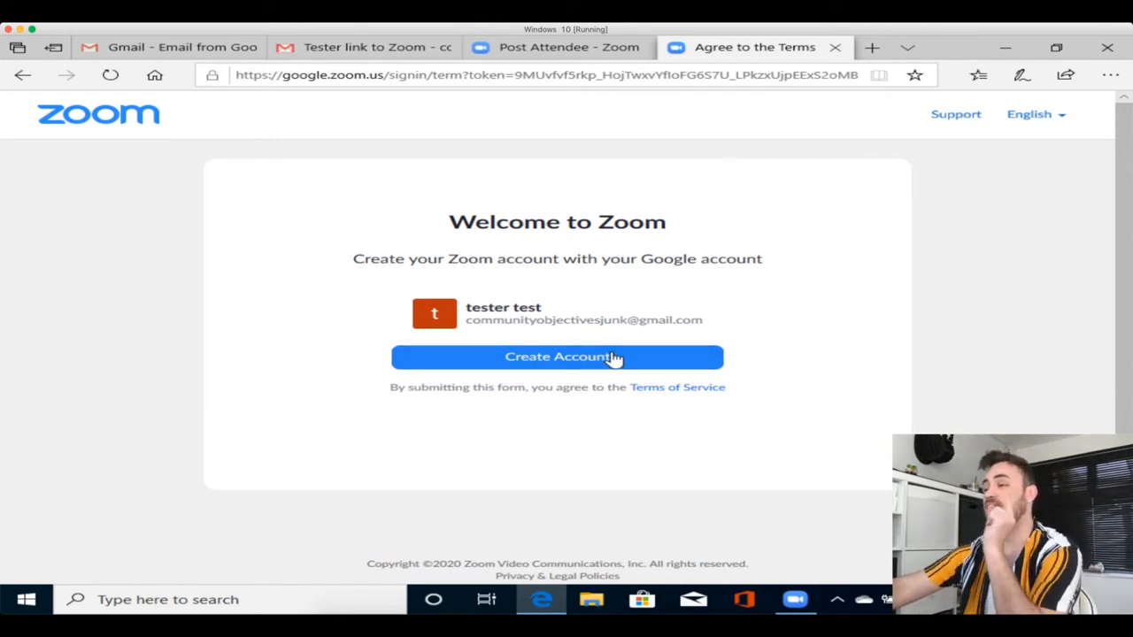
click(556, 357)
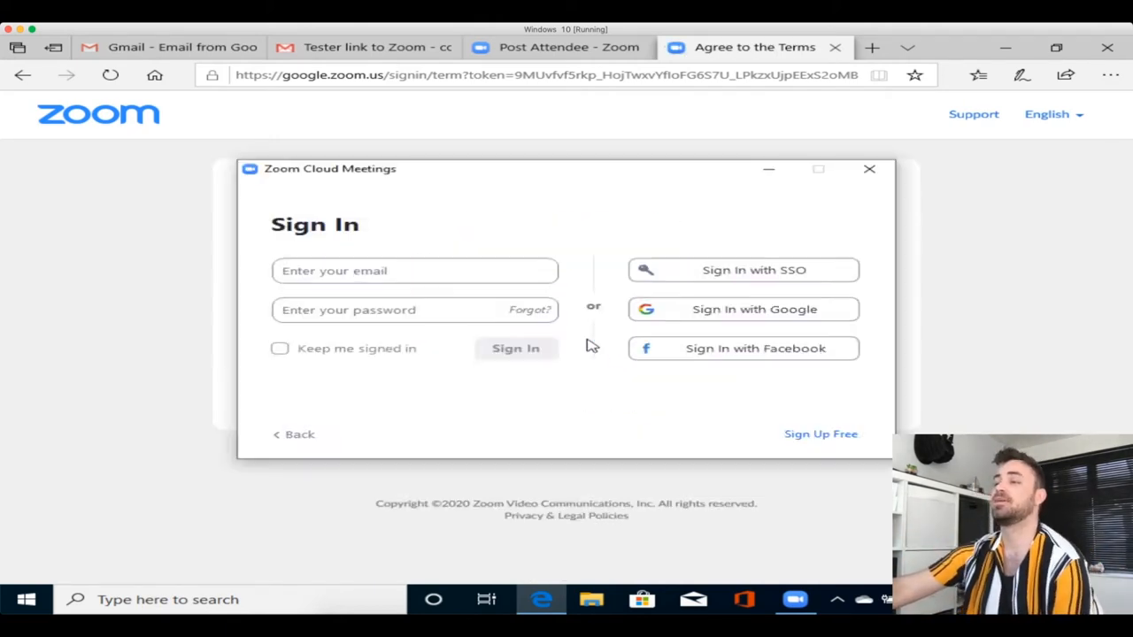
click(743, 309)
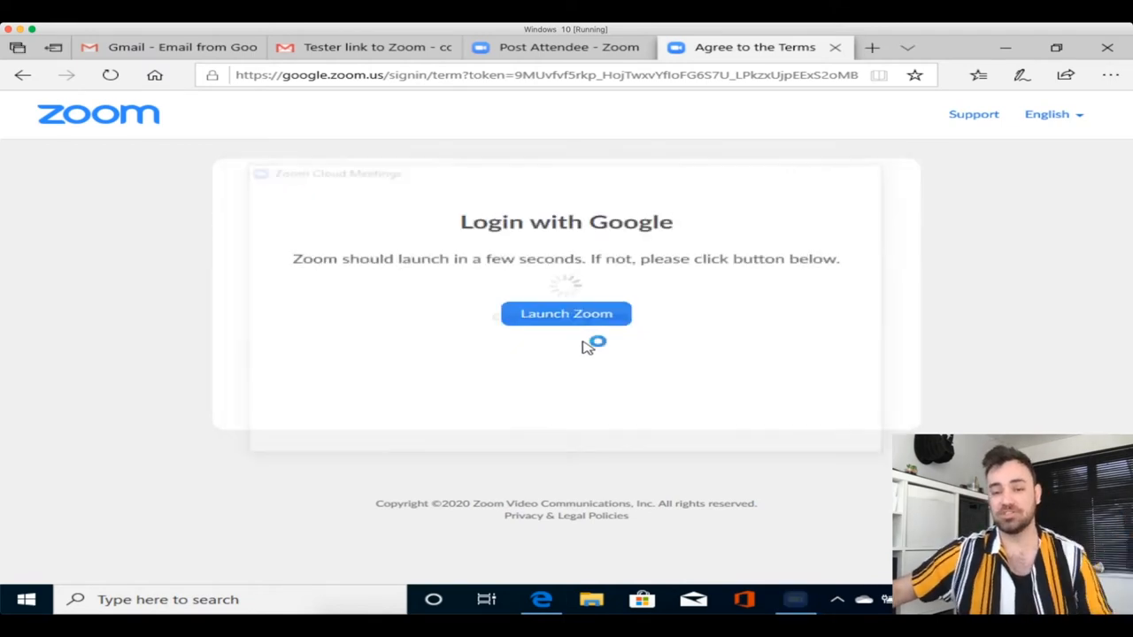
click(565, 313)
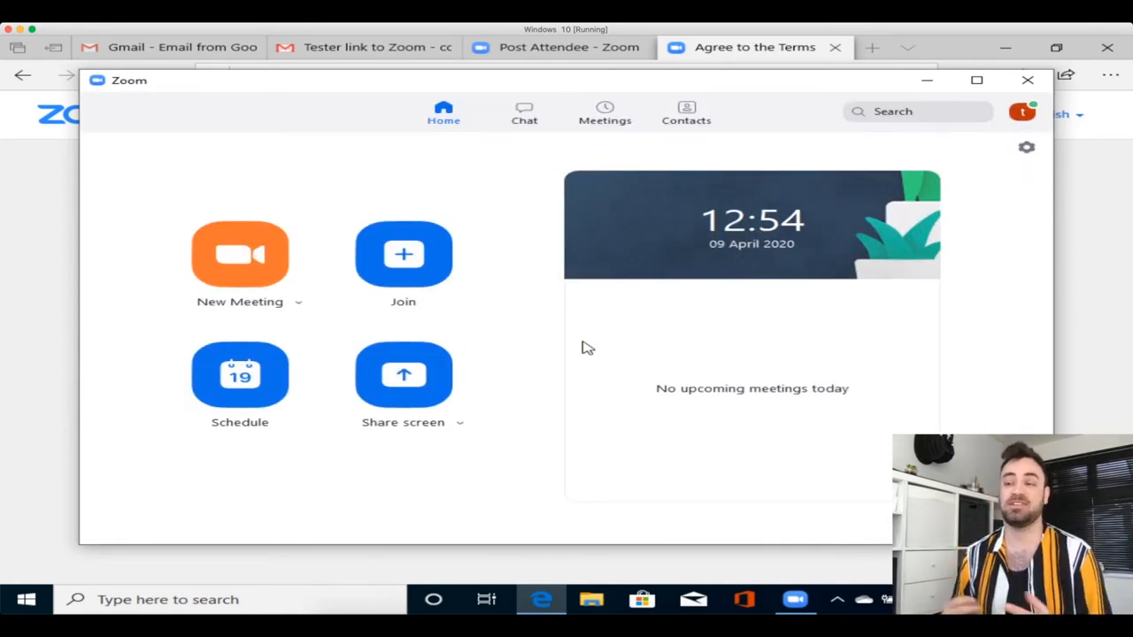
mouse_move(615, 338)
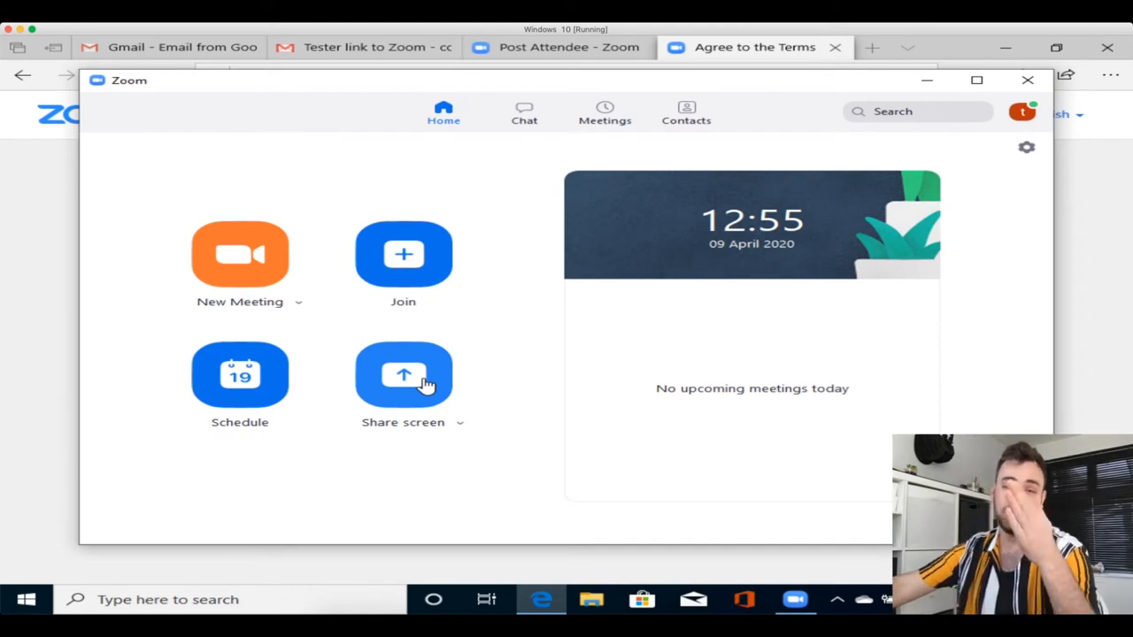
mouse_move(462, 432)
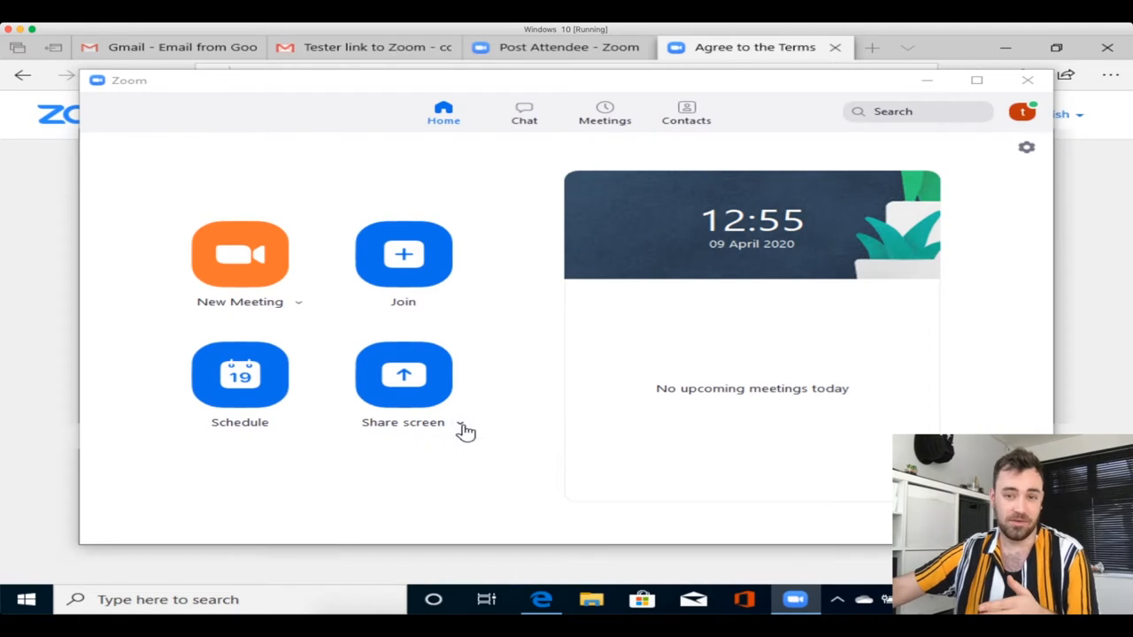
mouse_move(549, 414)
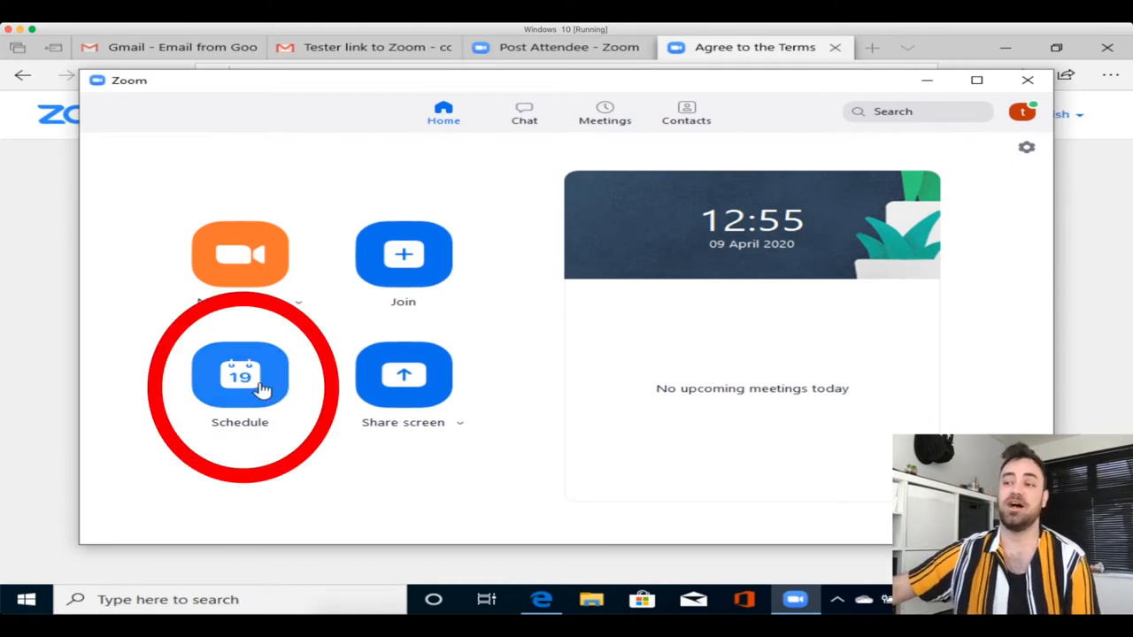
click(240, 376)
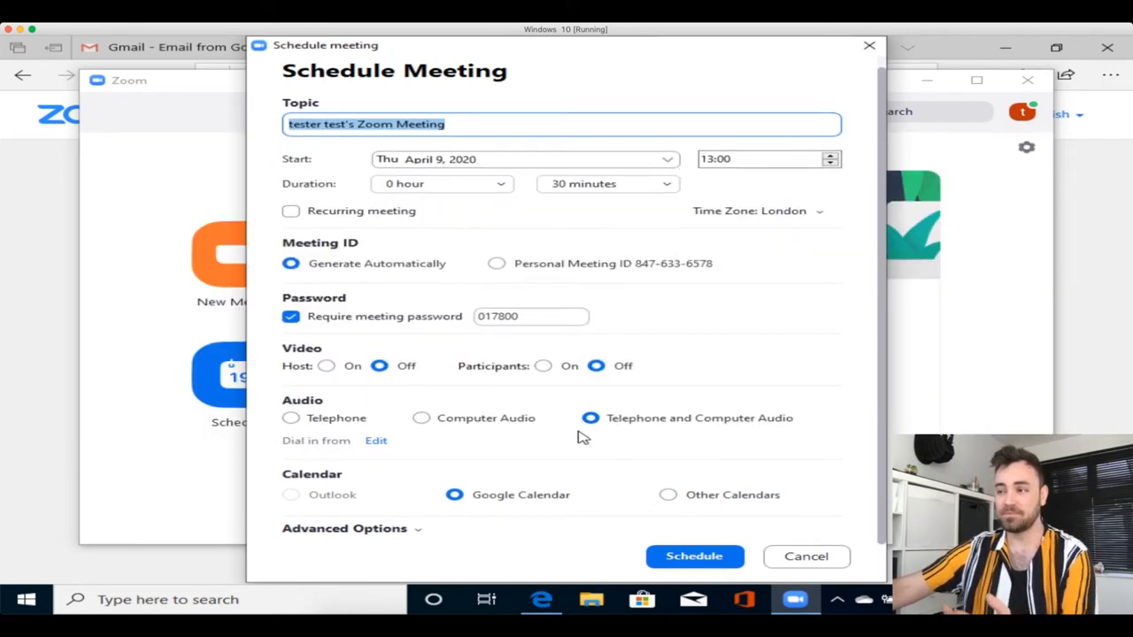
mouse_move(525, 493)
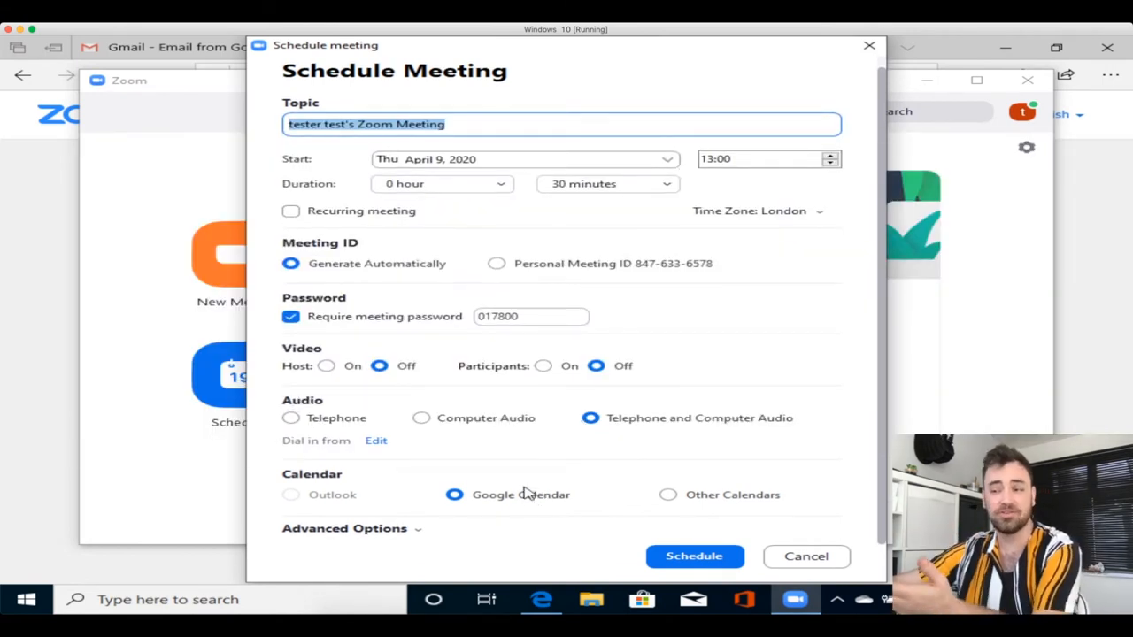
mouse_move(575, 491)
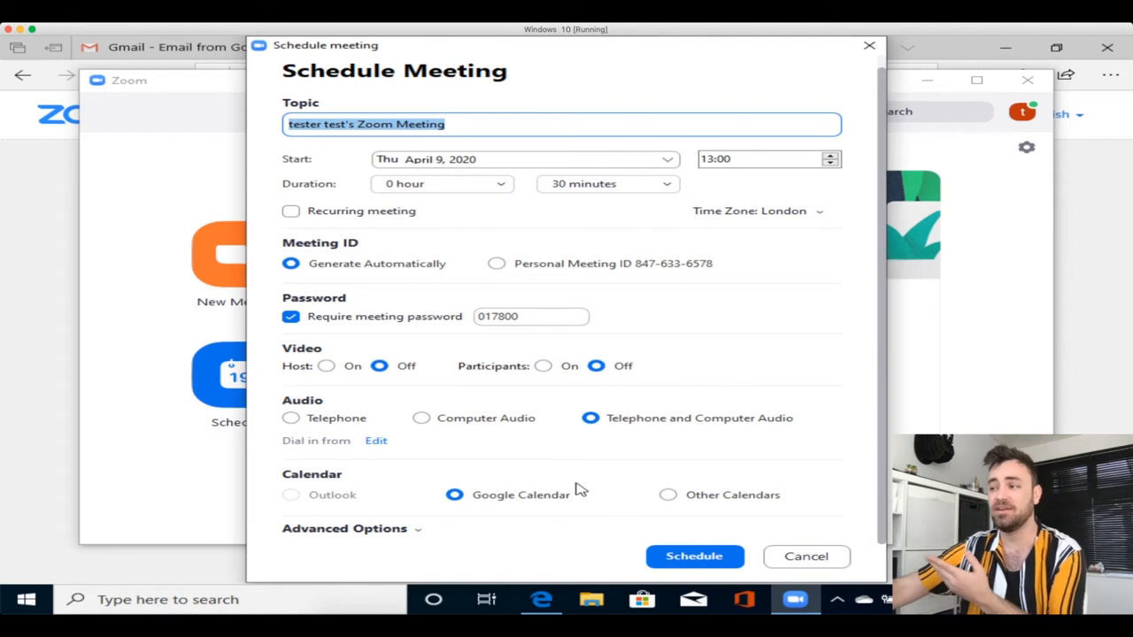
mouse_move(715, 506)
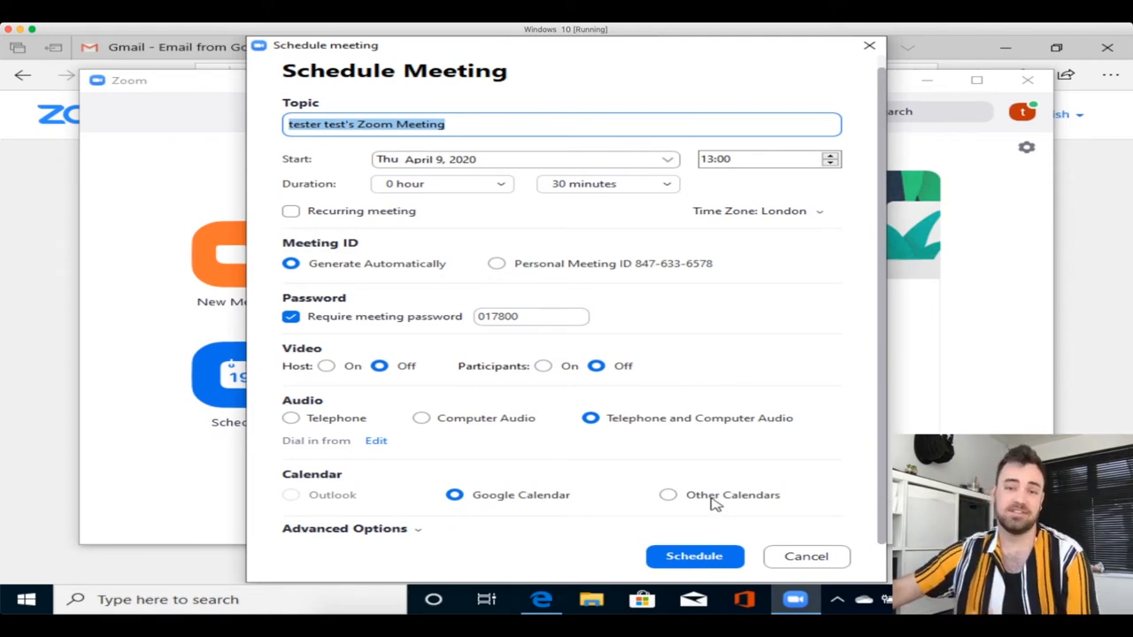
mouse_move(727, 500)
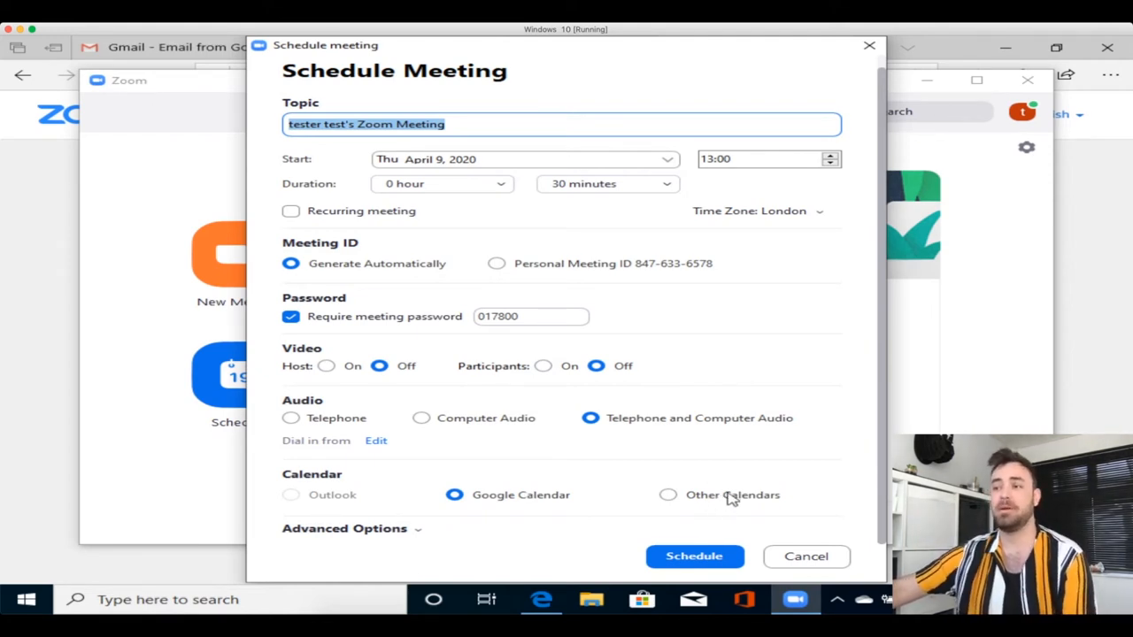
mouse_move(434, 301)
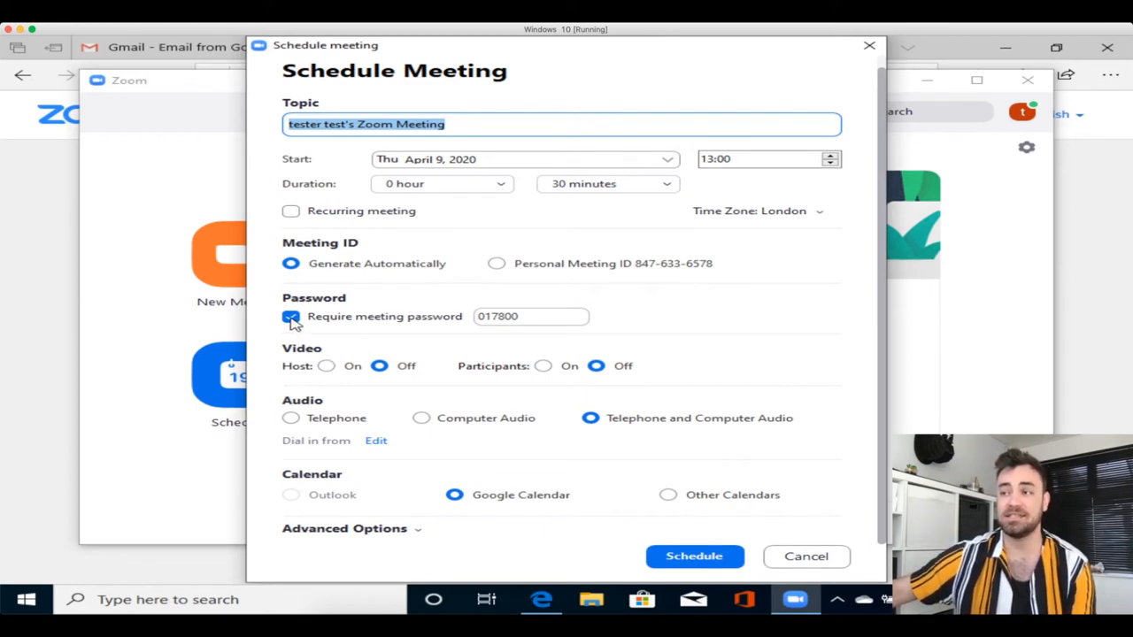
click(291, 316)
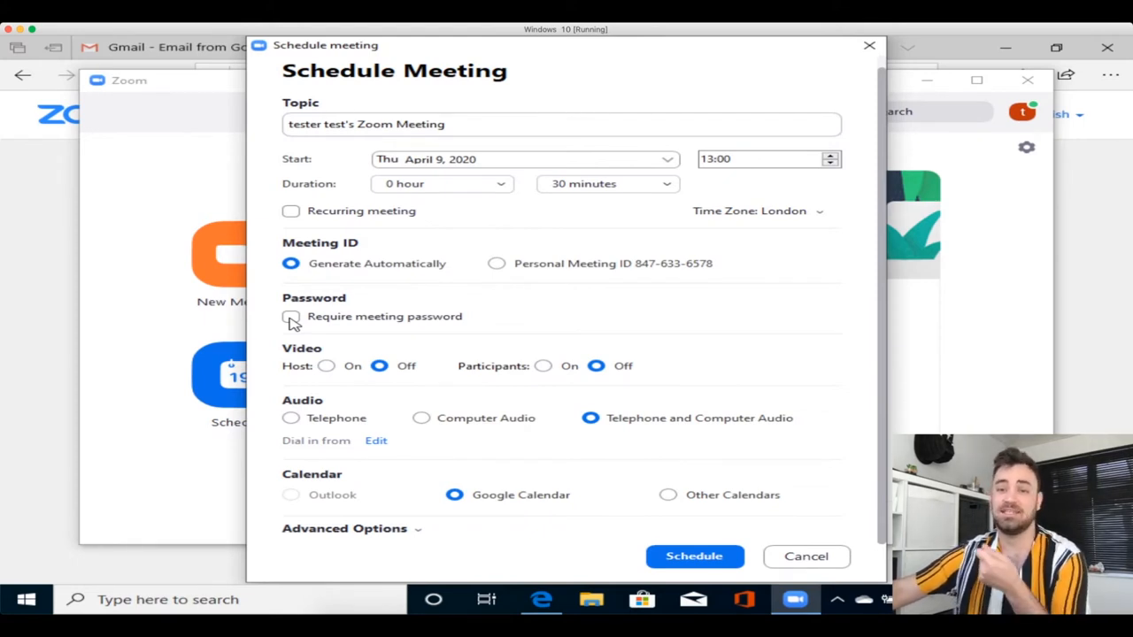
click(291, 316)
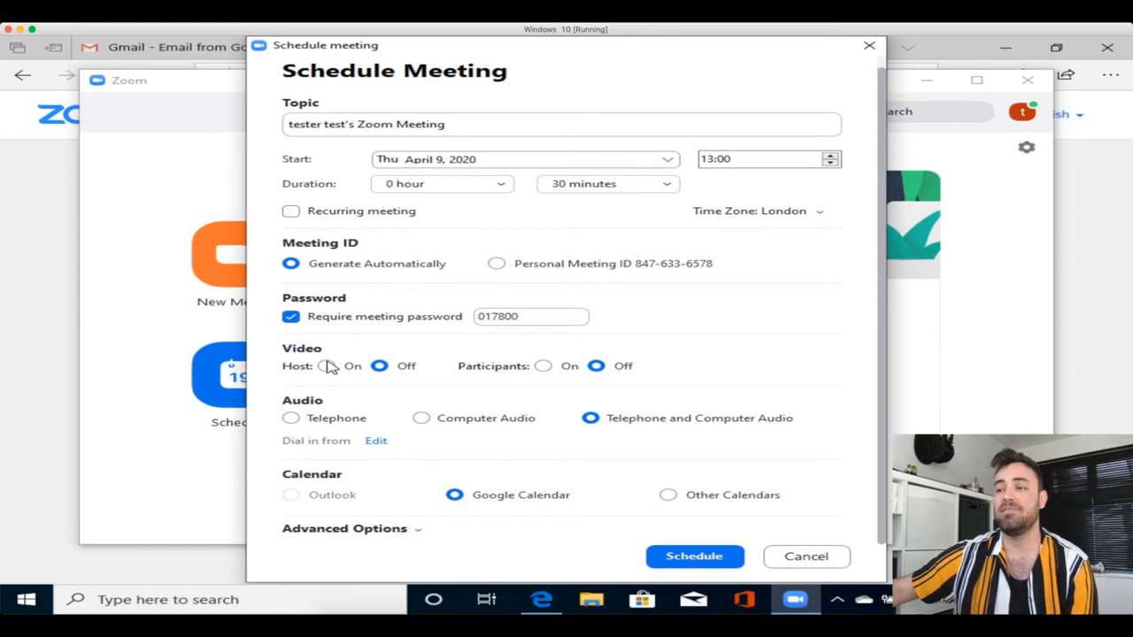
click(326, 366)
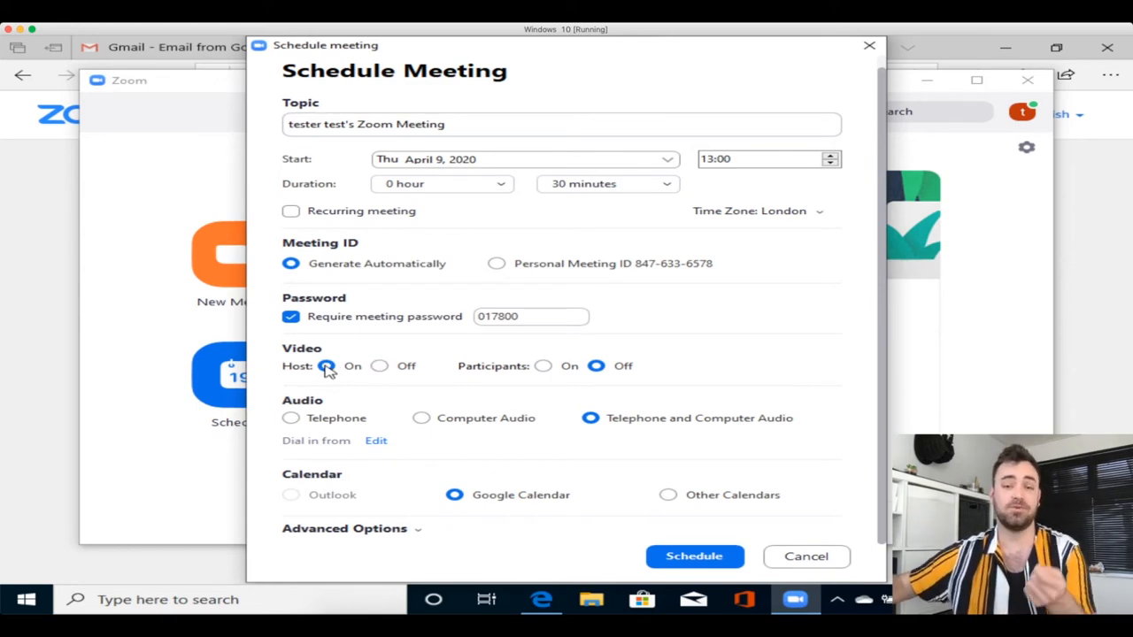
mouse_move(553, 370)
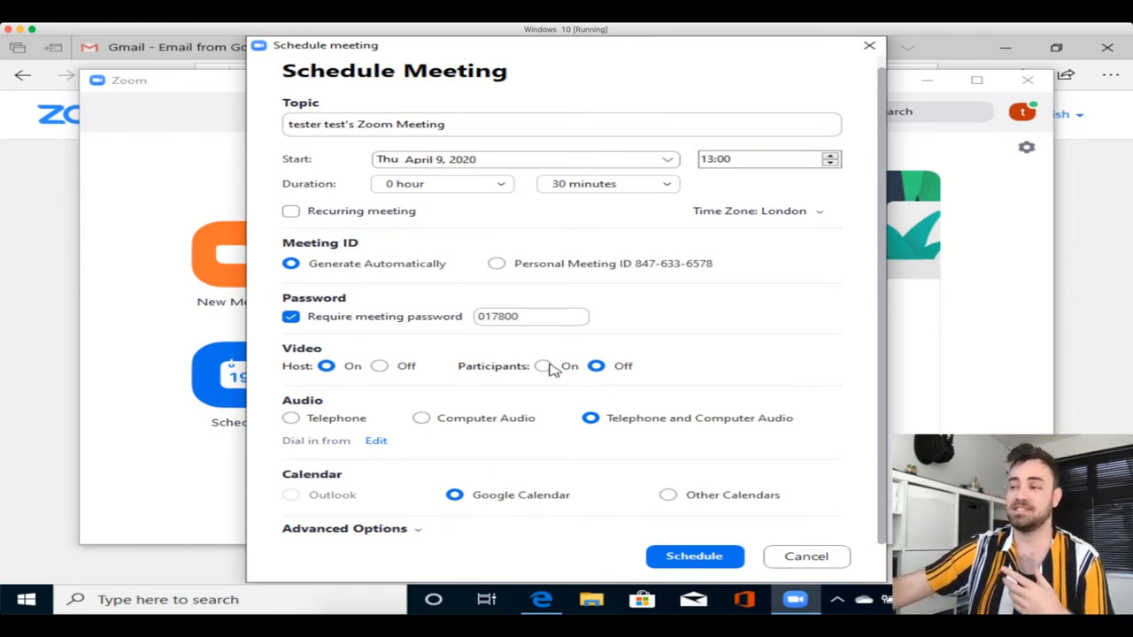
click(543, 366)
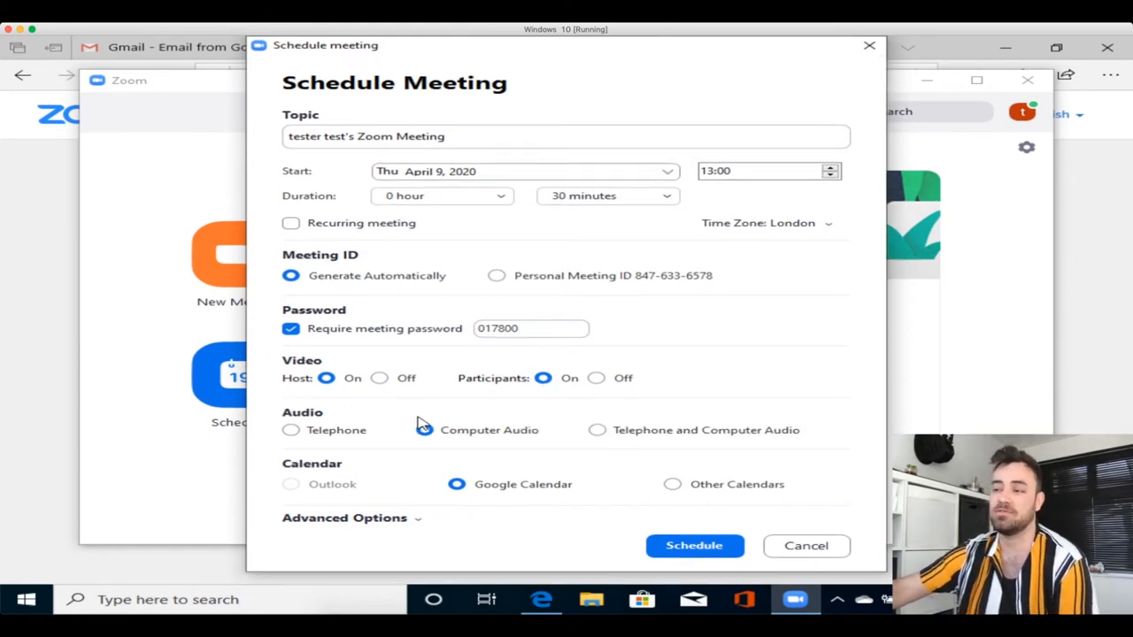
click(590, 429)
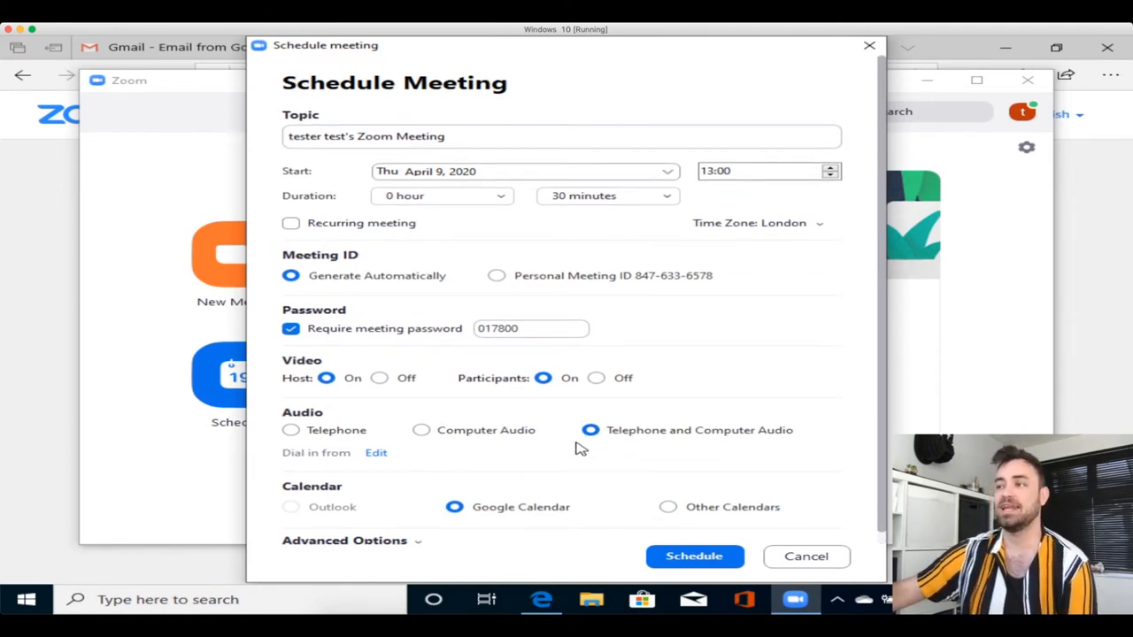
mouse_move(577, 426)
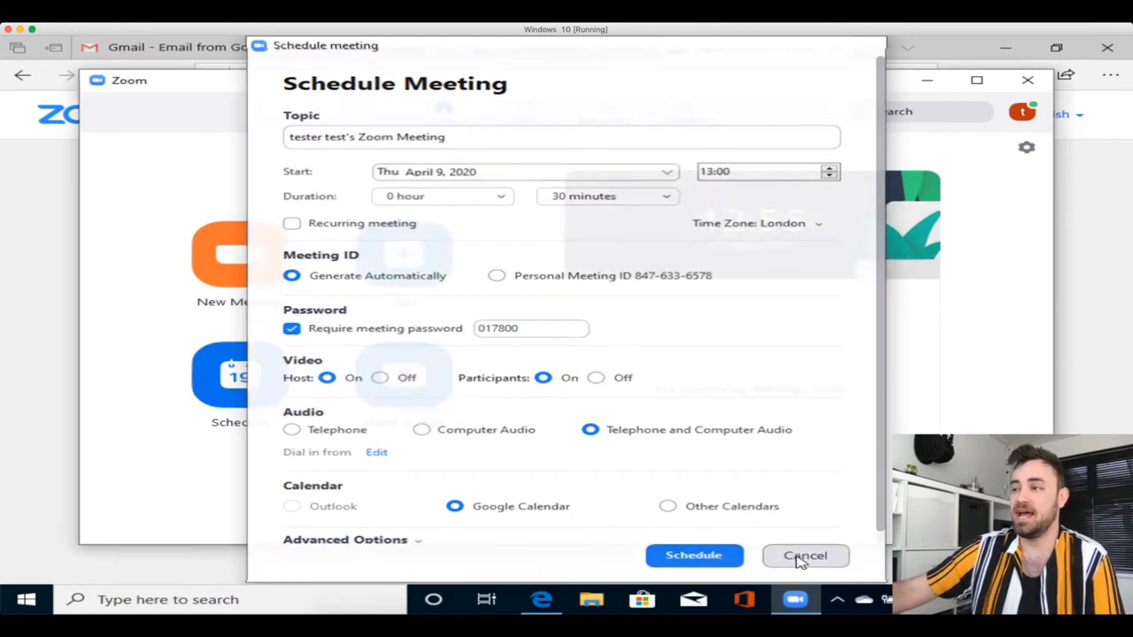
click(805, 555)
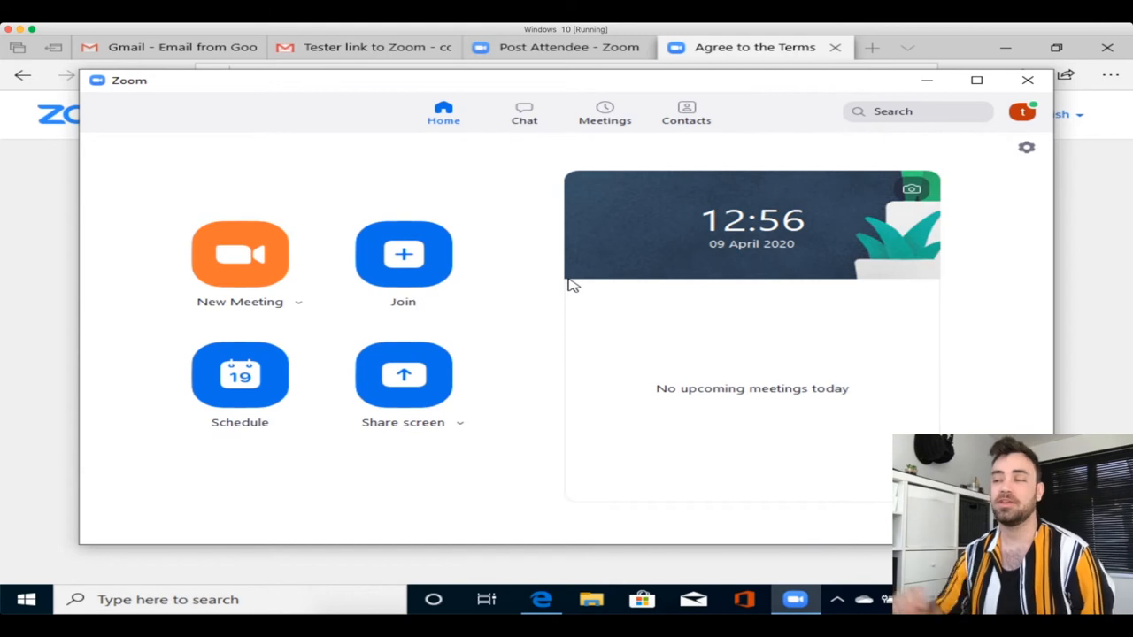
mouse_move(378, 348)
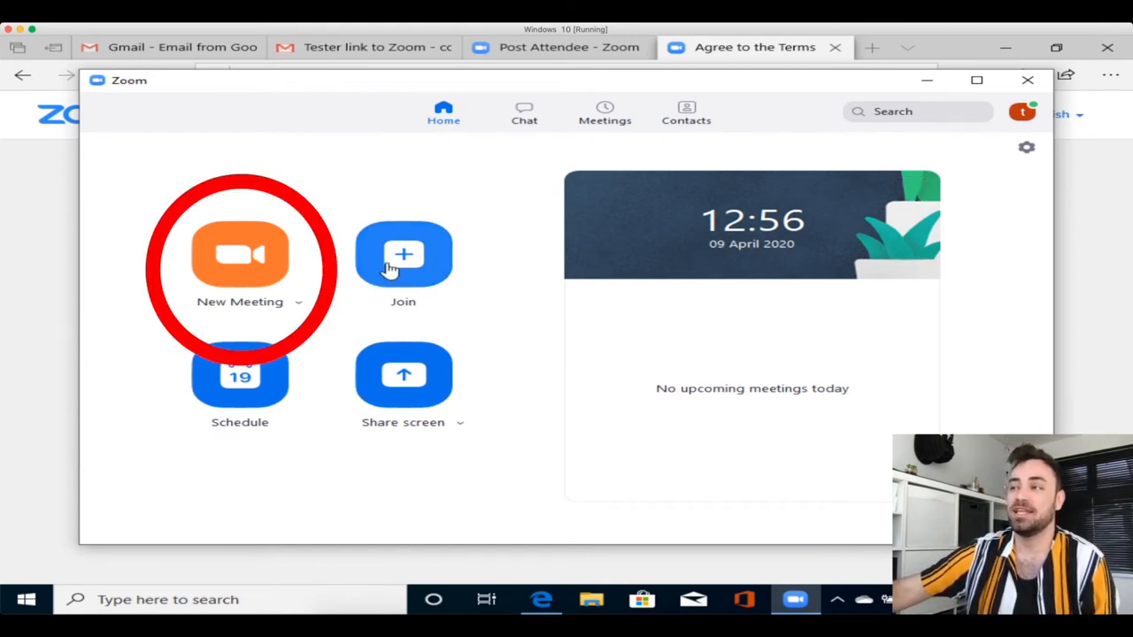
- Start an instant meeting, try enabling video, and dismiss the no-camera warning
click(240, 255)
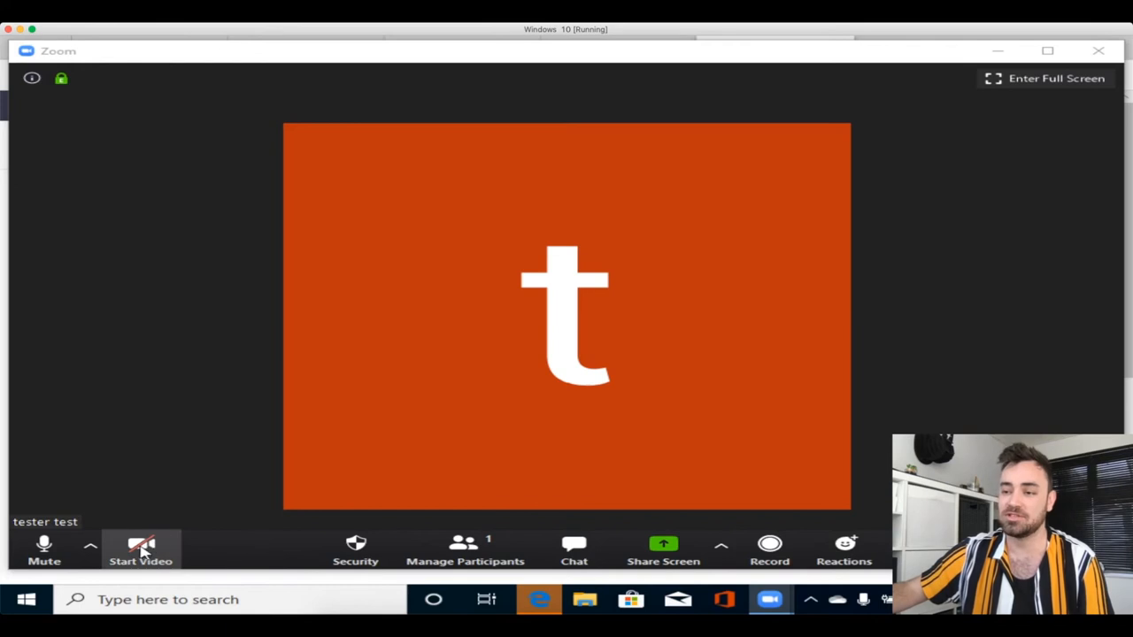
click(140, 552)
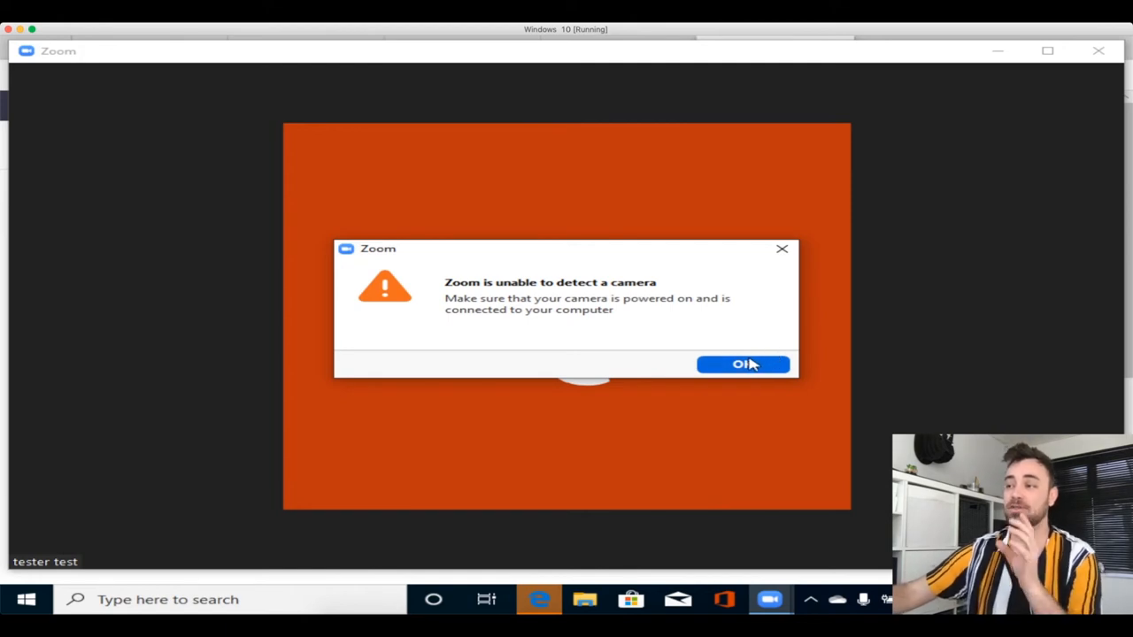
click(743, 364)
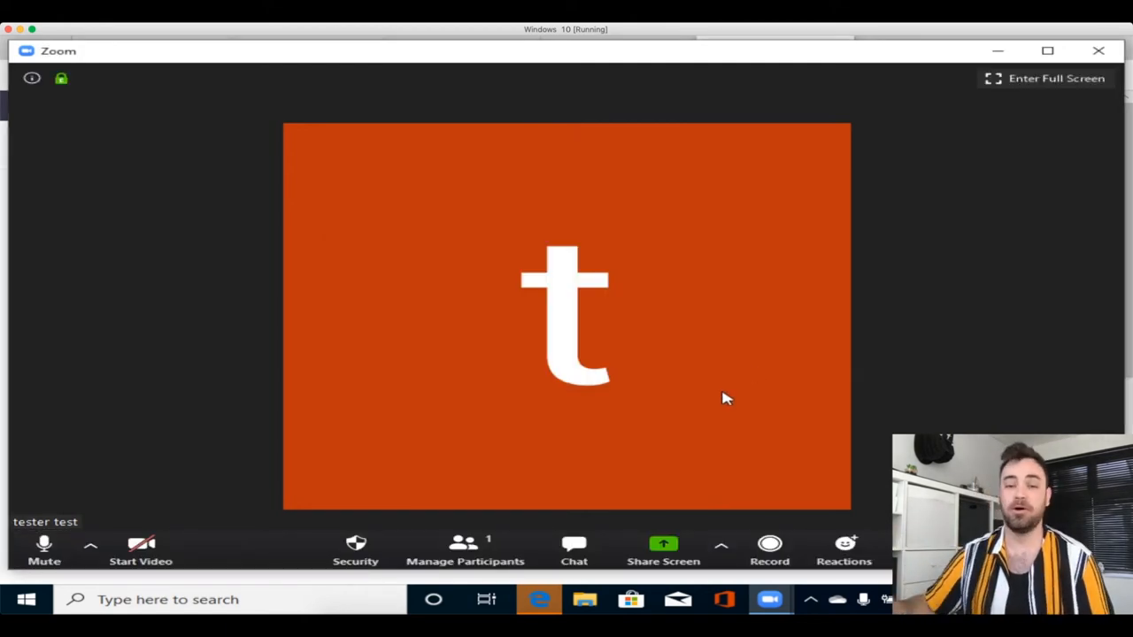
mouse_move(487, 483)
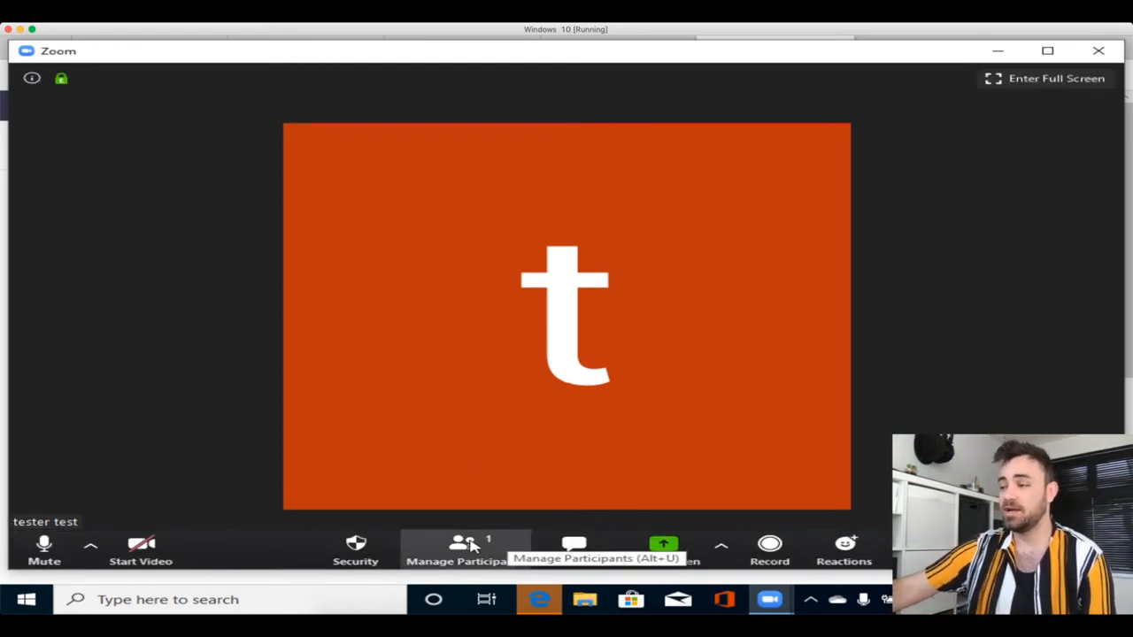
- Open participants, copy the meeting invitation from the Invite window, then close it
click(466, 549)
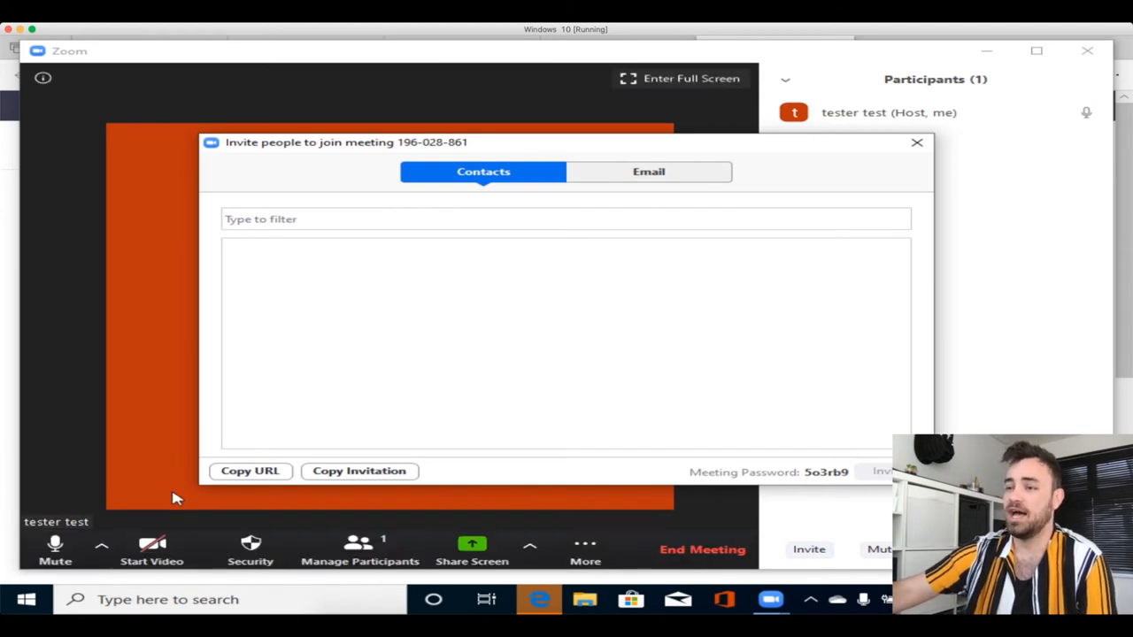
click(251, 471)
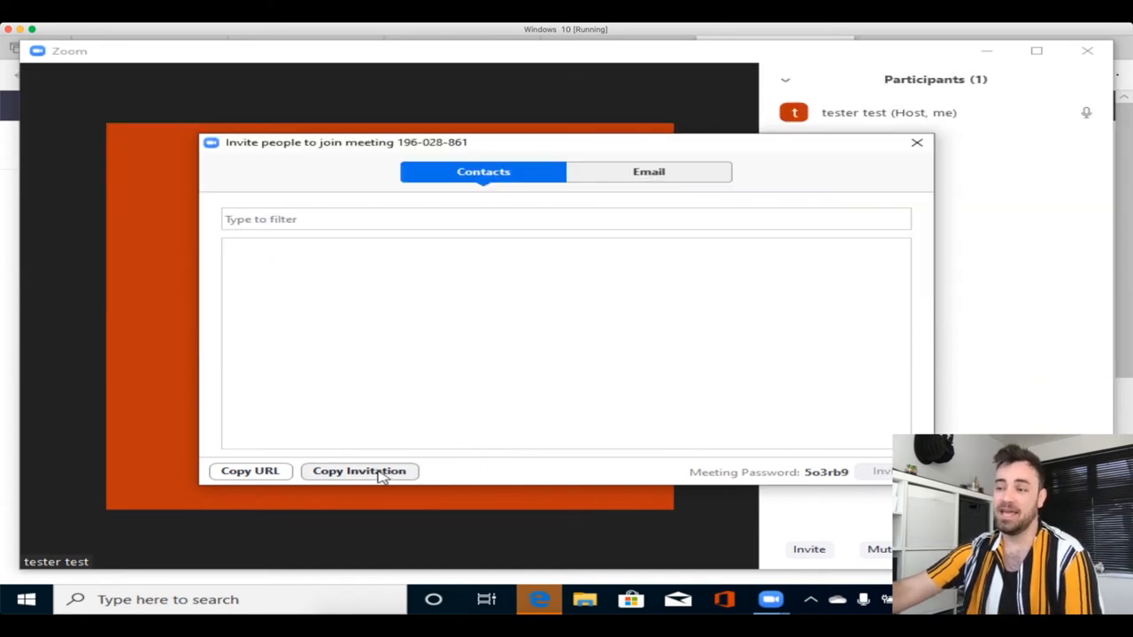
click(359, 470)
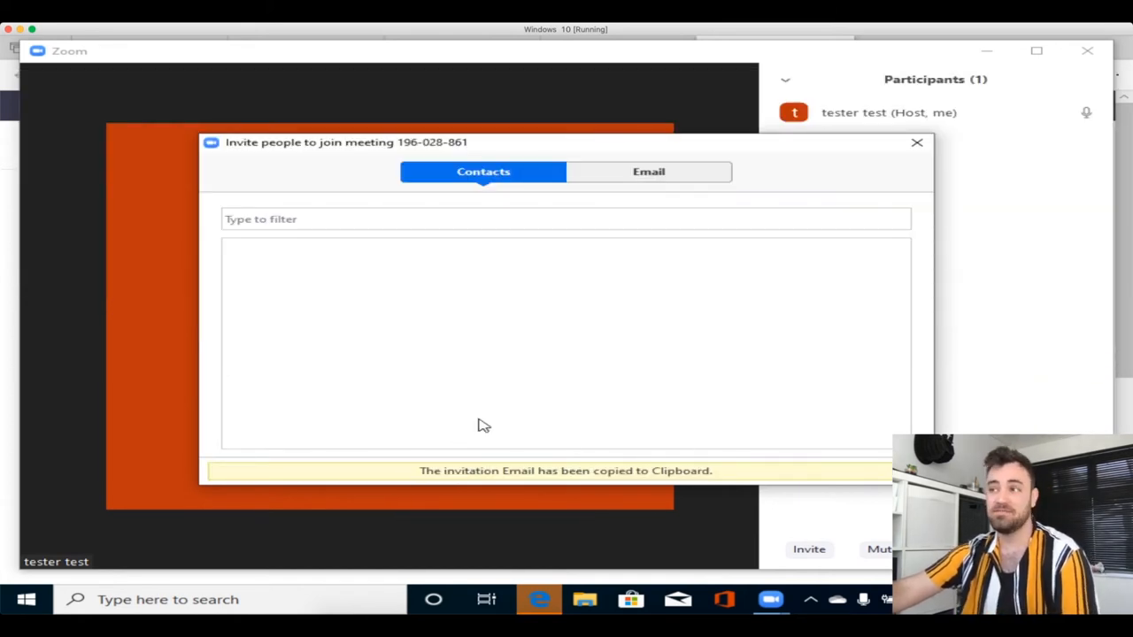
click(917, 142)
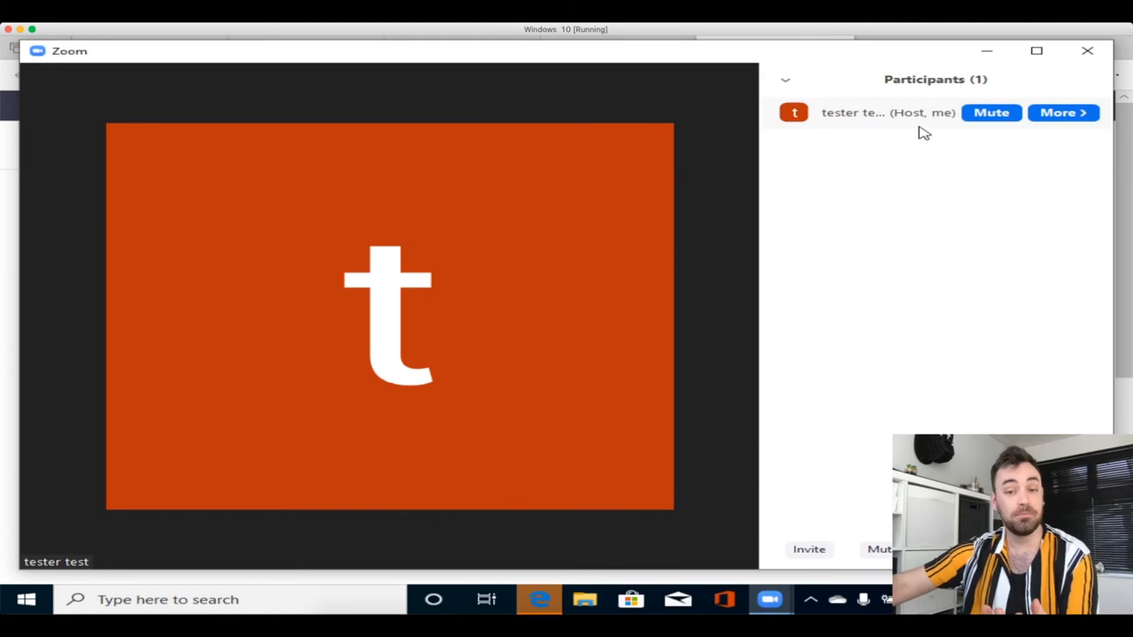
click(1088, 50)
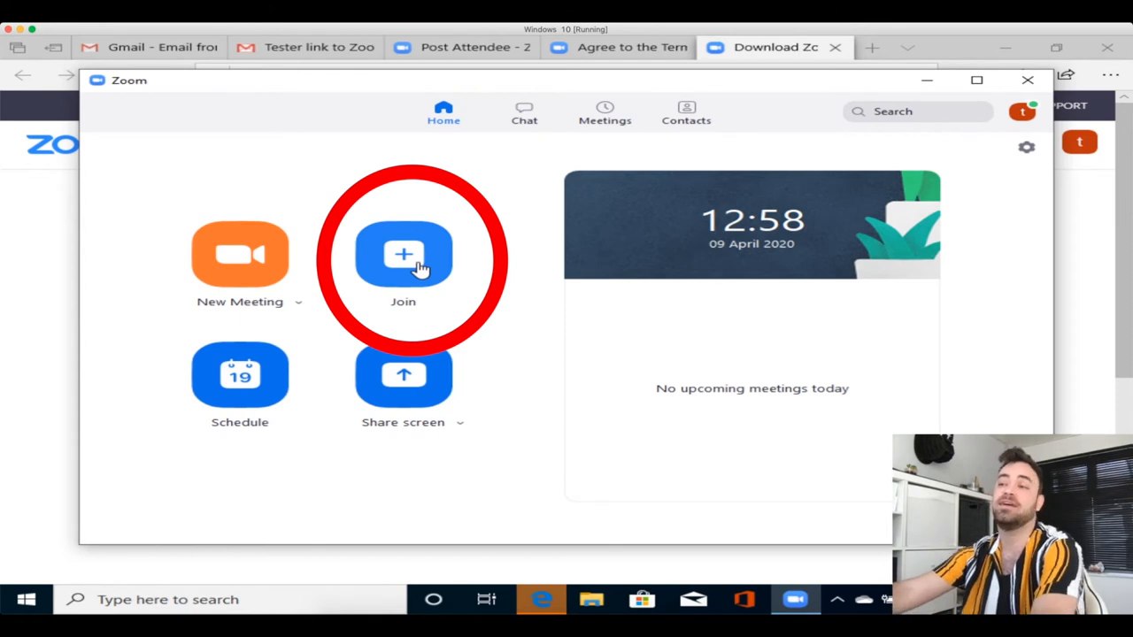
- Open the Join Meeting form and enter meeting ID '123-34'
click(403, 256)
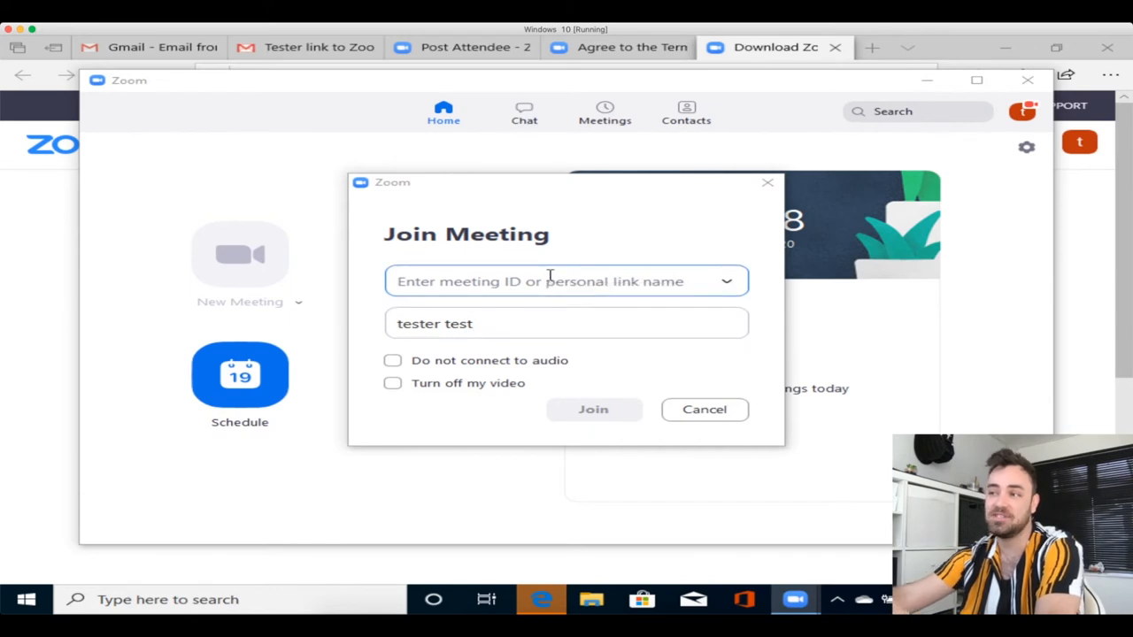
text(123-34)
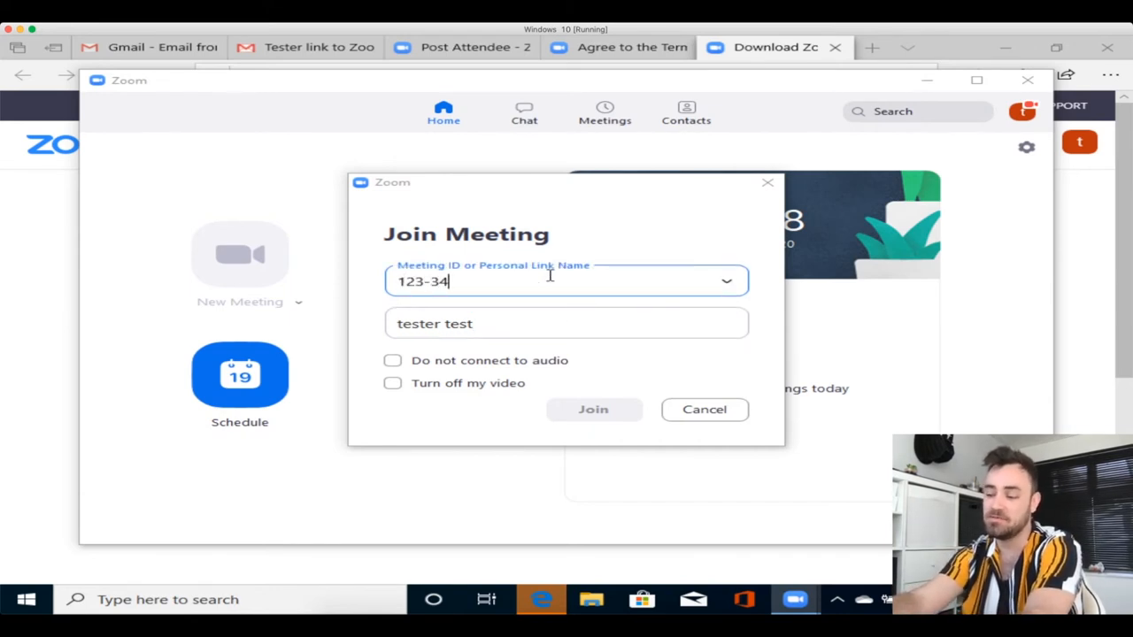